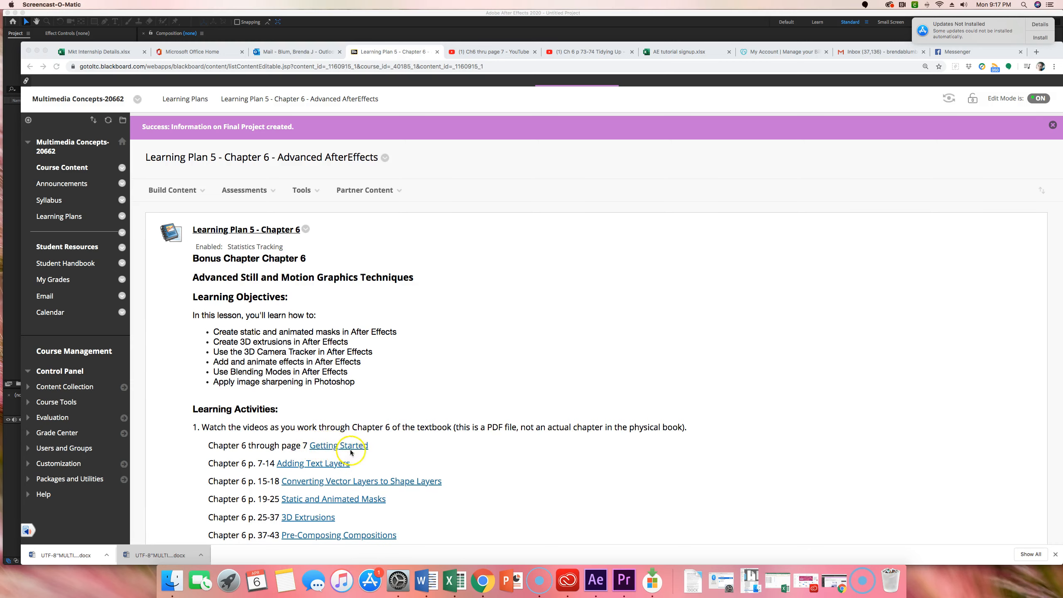
Switch to the 'Ch6 thru page 7' YouTube video showing the After Effects welcome screen
scroll("down", 3)
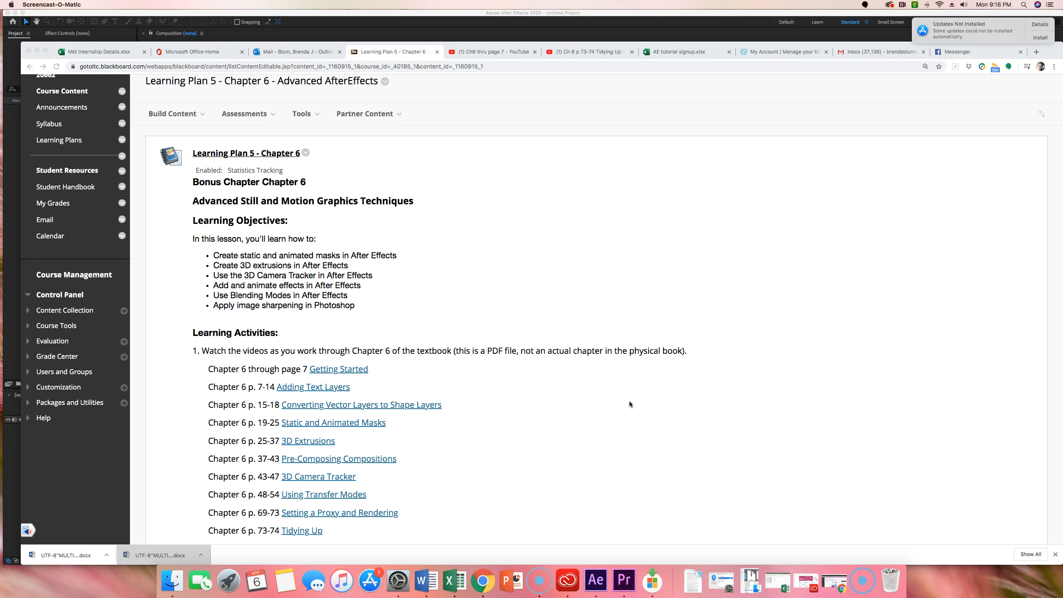
mouse_move(588, 277)
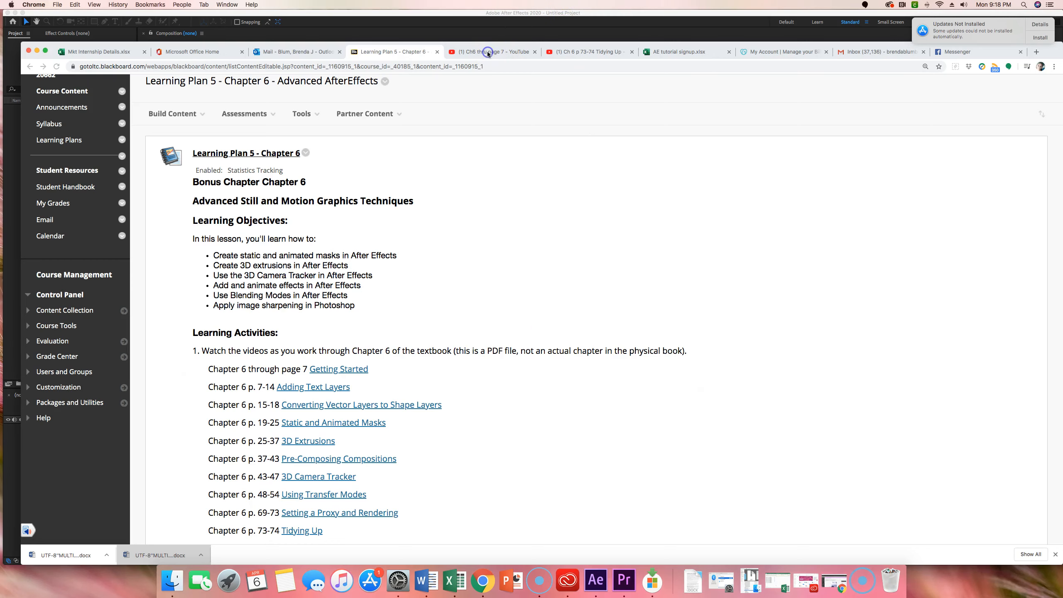
left_click(490, 51)
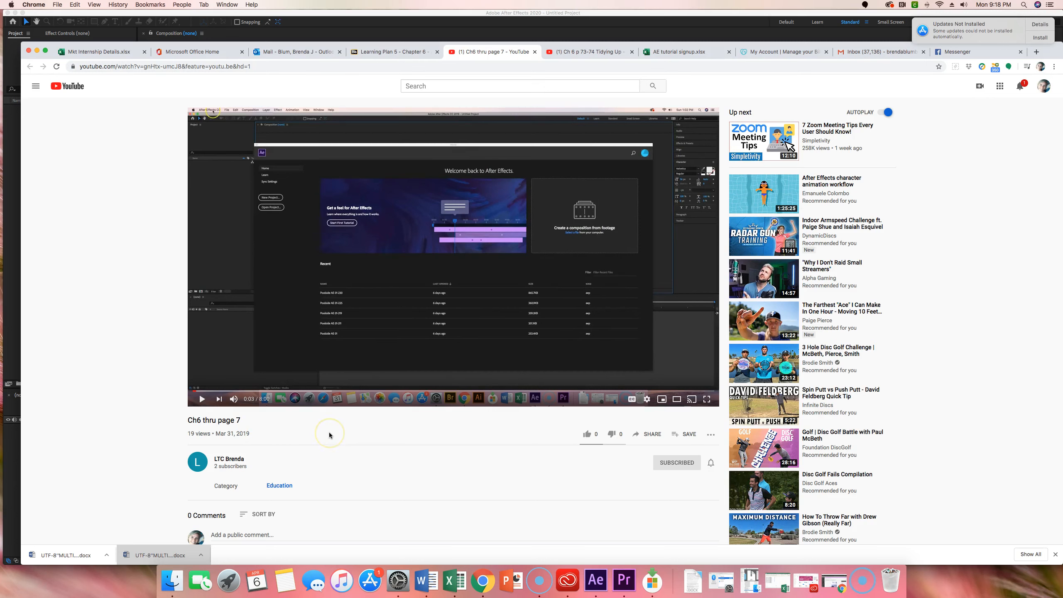
mouse_move(329, 433)
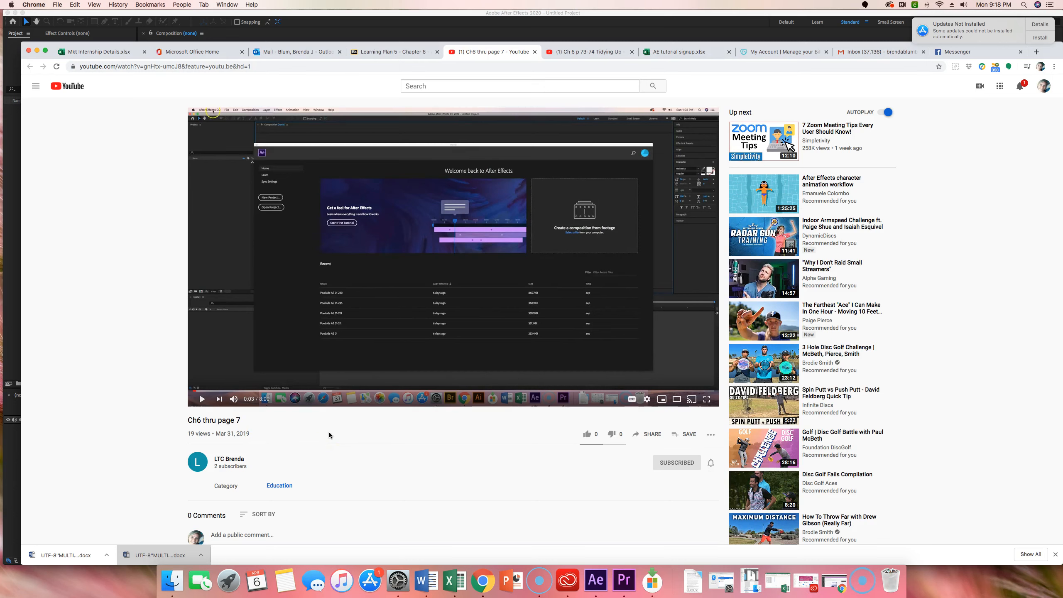
mouse_move(586, 54)
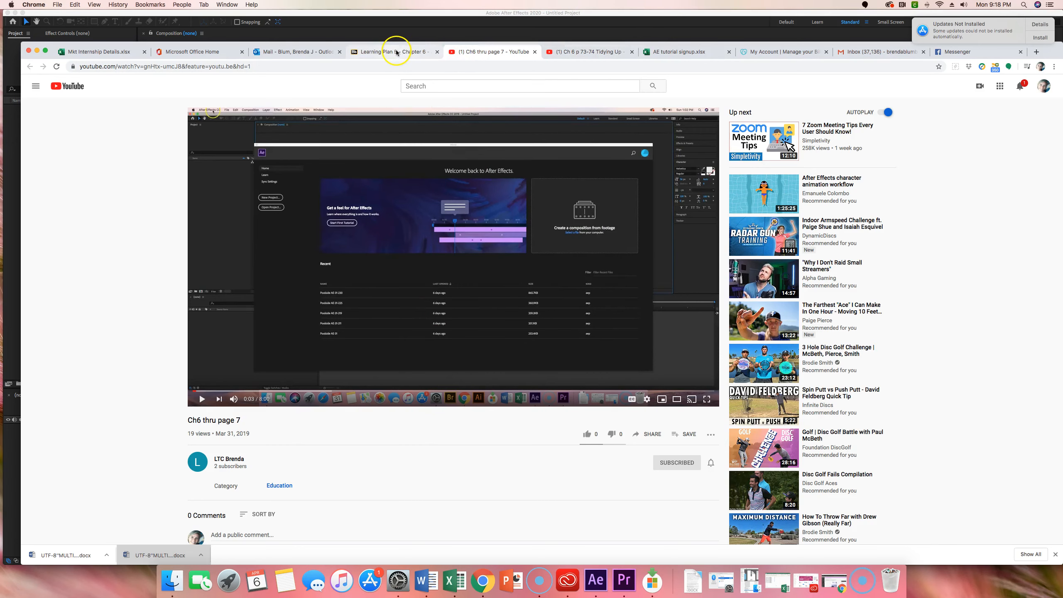
Return to the Learning Plan 5 - Chapter 6 page and view the Learning Assessments requirements
left_click(392, 52)
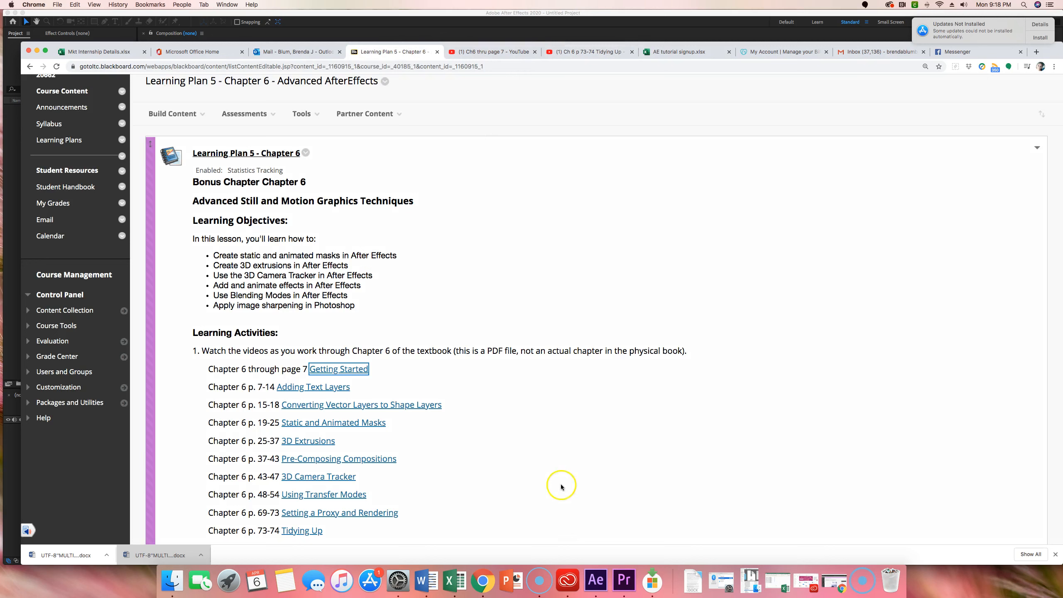
mouse_move(691, 289)
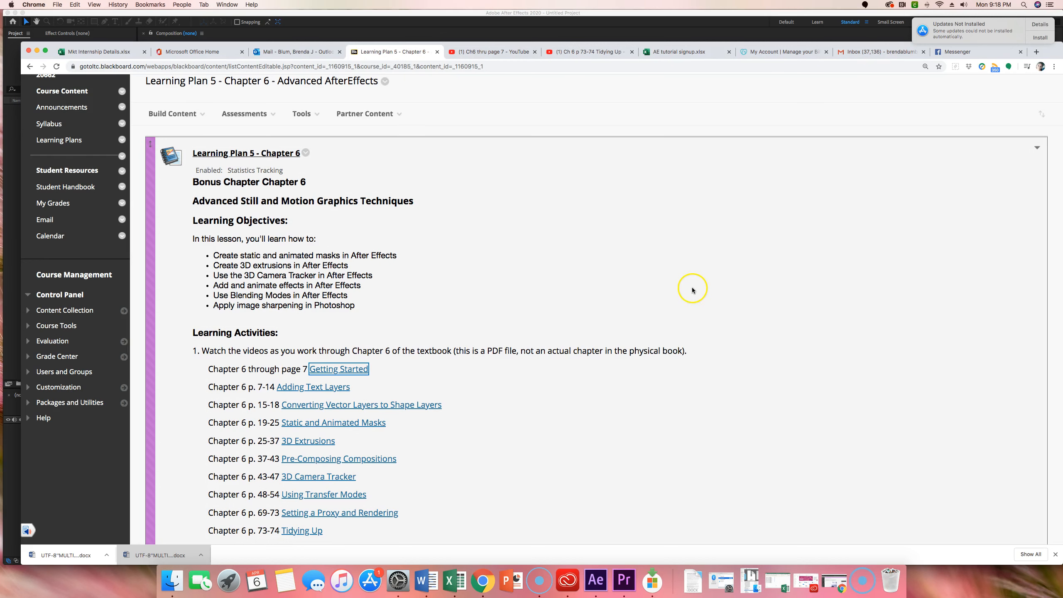
mouse_move(563, 419)
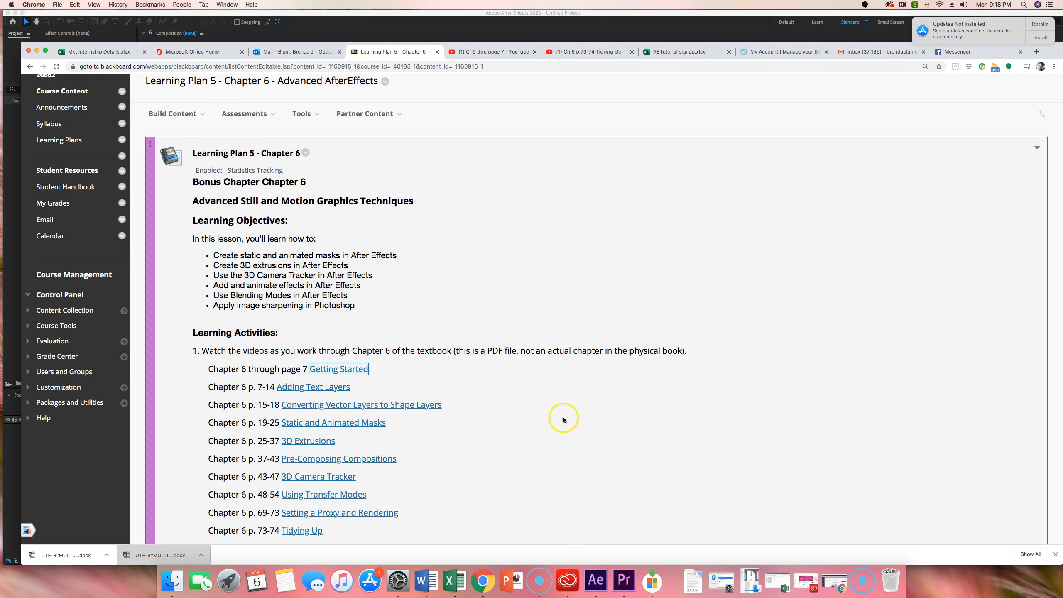
scroll("down", 3)
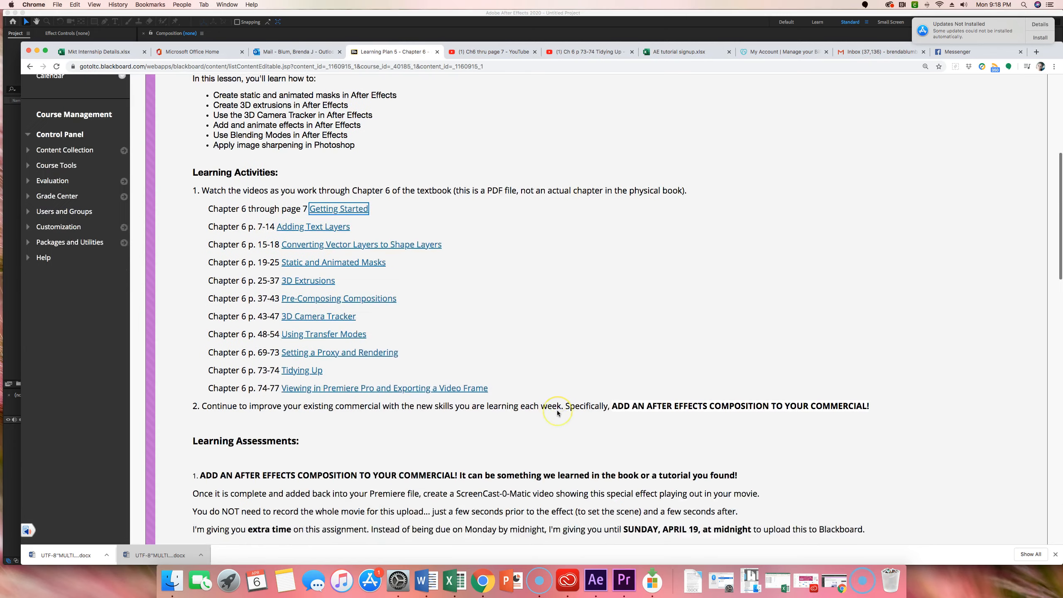
scroll("down", 3)
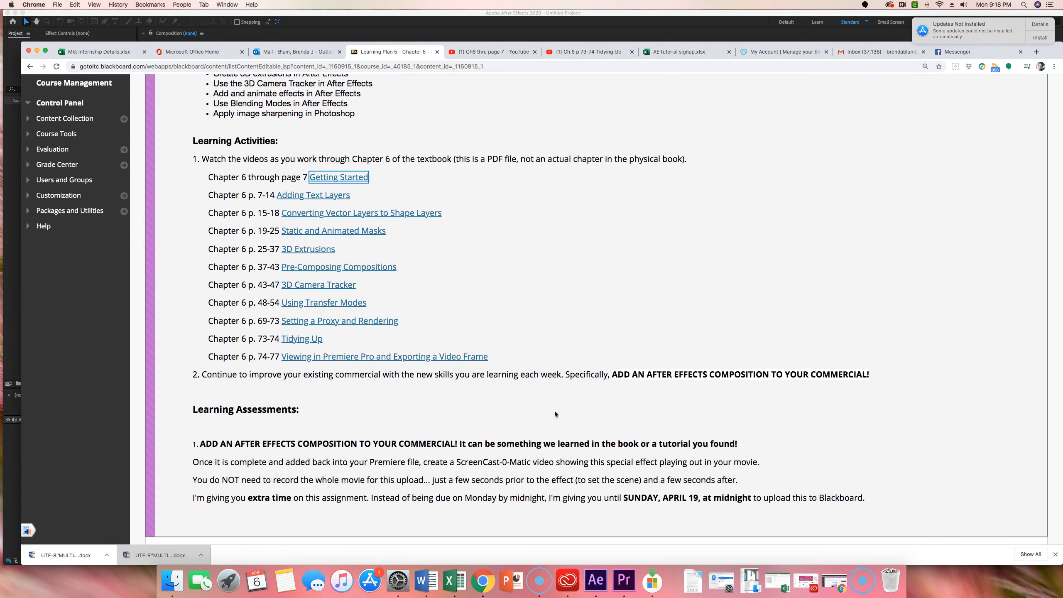
mouse_move(518, 409)
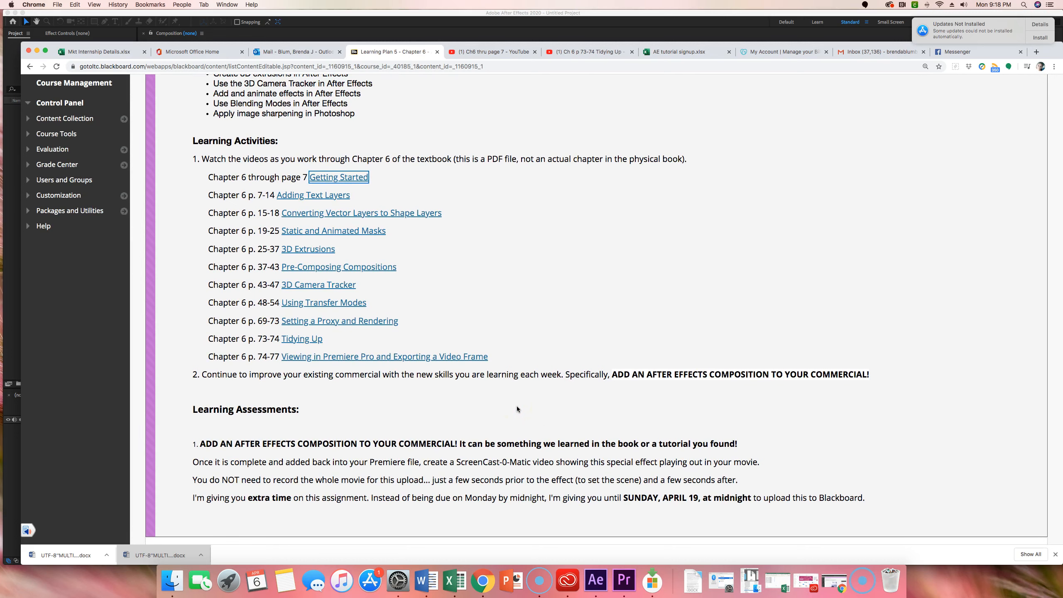
mouse_move(523, 405)
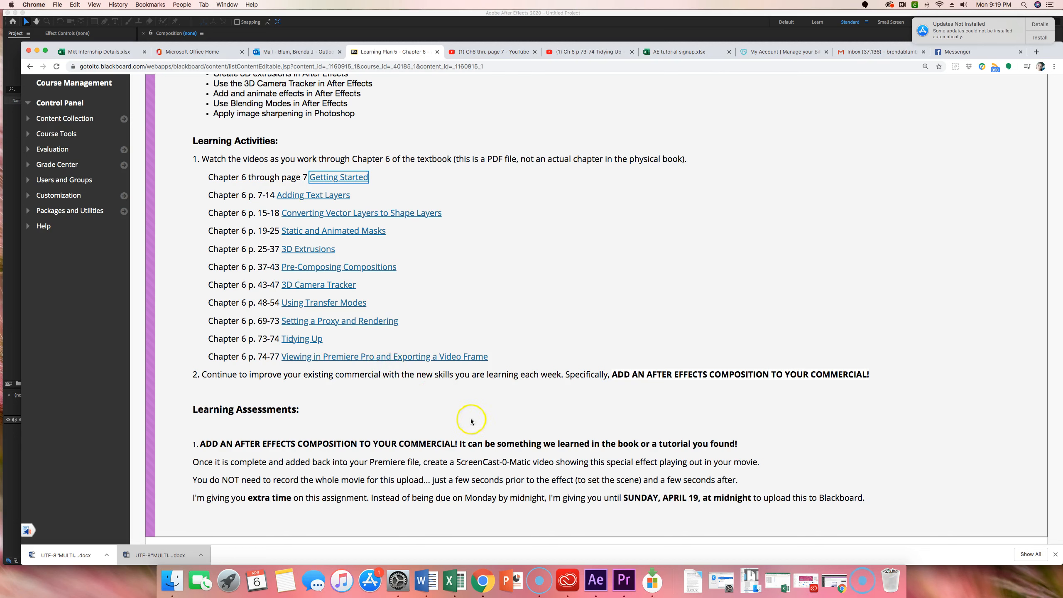
mouse_move(649, 372)
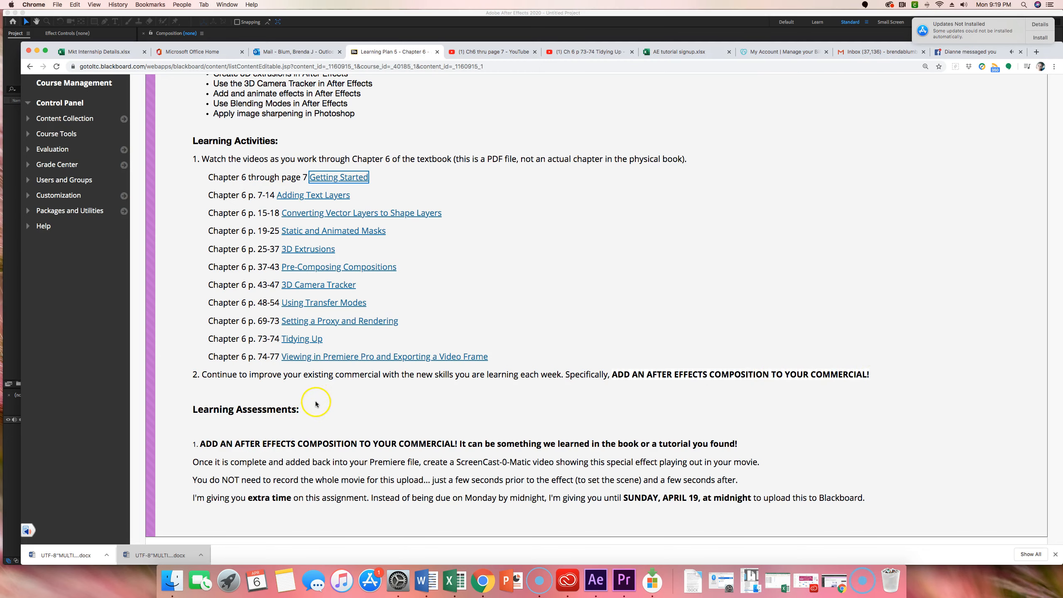
scroll("down", 3)
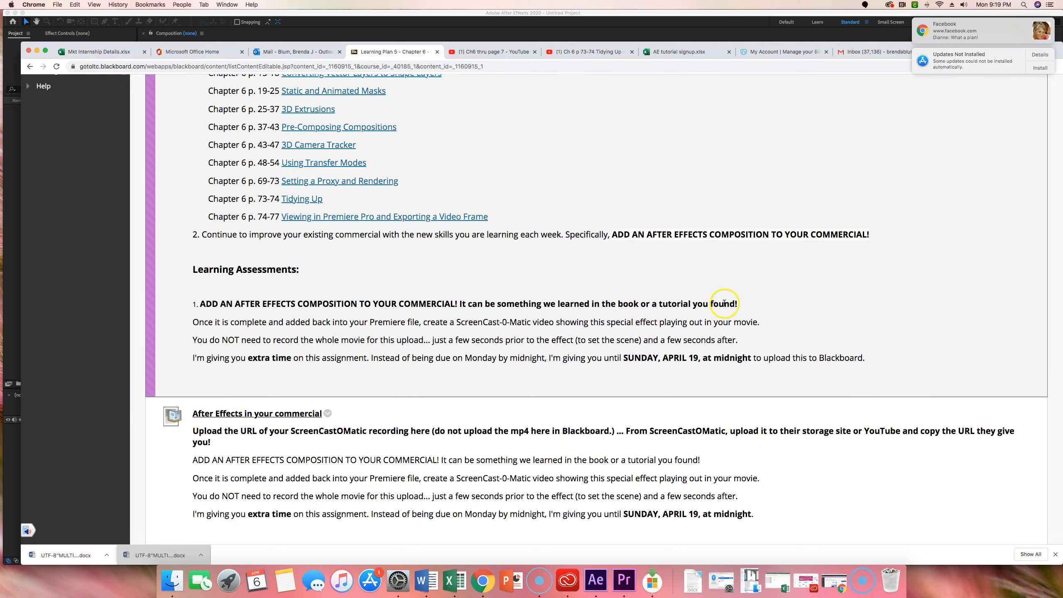
mouse_move(711, 313)
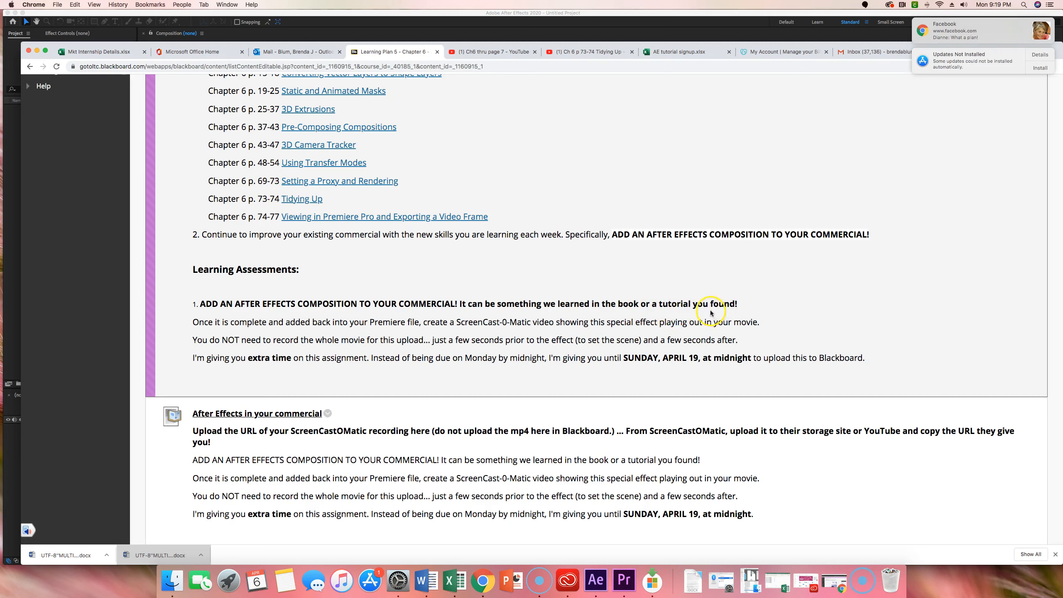
mouse_move(352, 303)
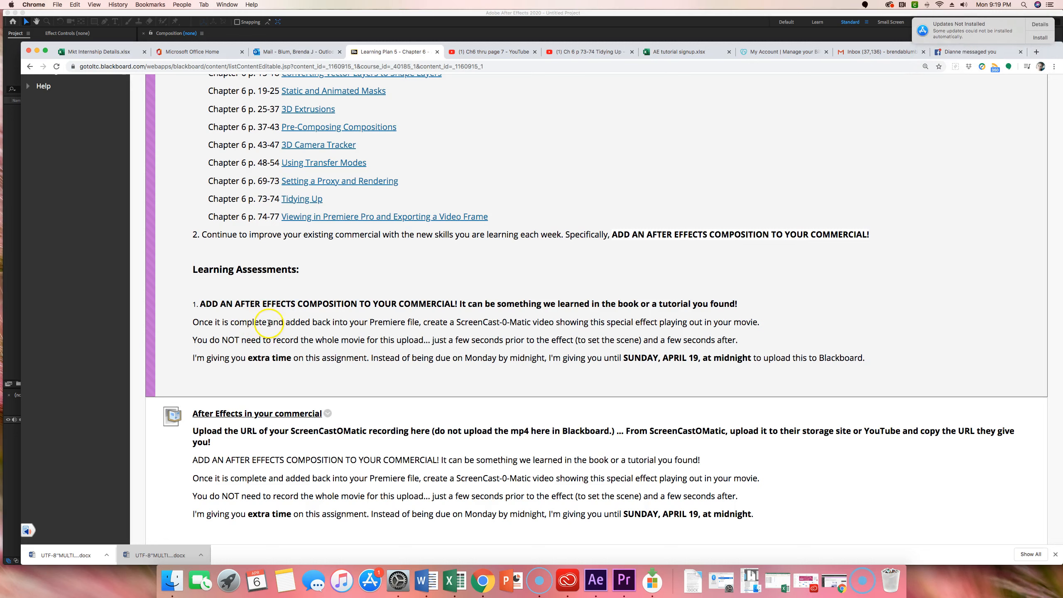
mouse_move(372, 322)
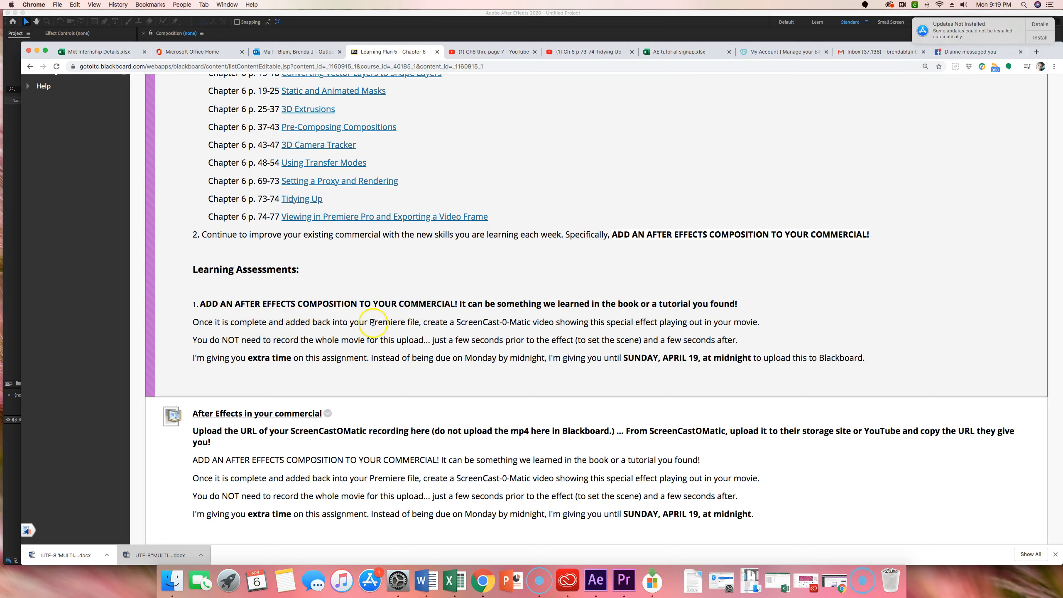
mouse_move(389, 343)
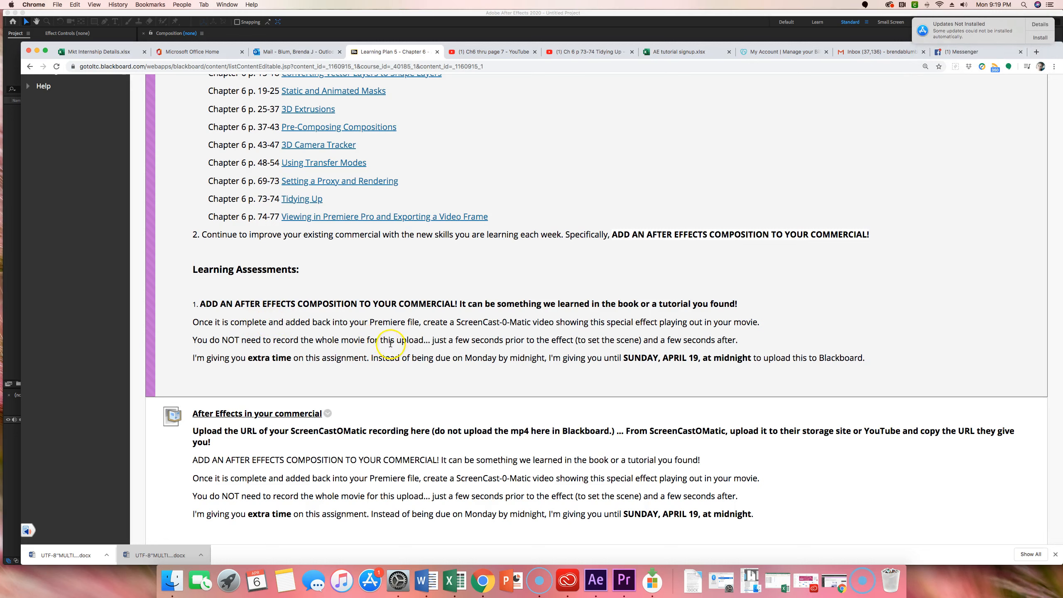
mouse_move(523, 323)
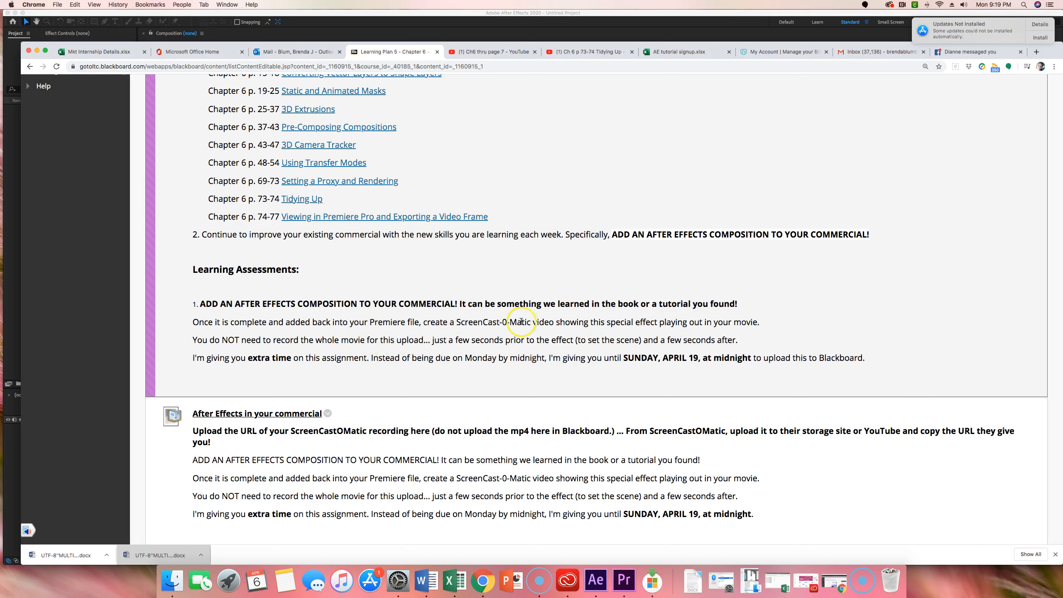
mouse_move(549, 331)
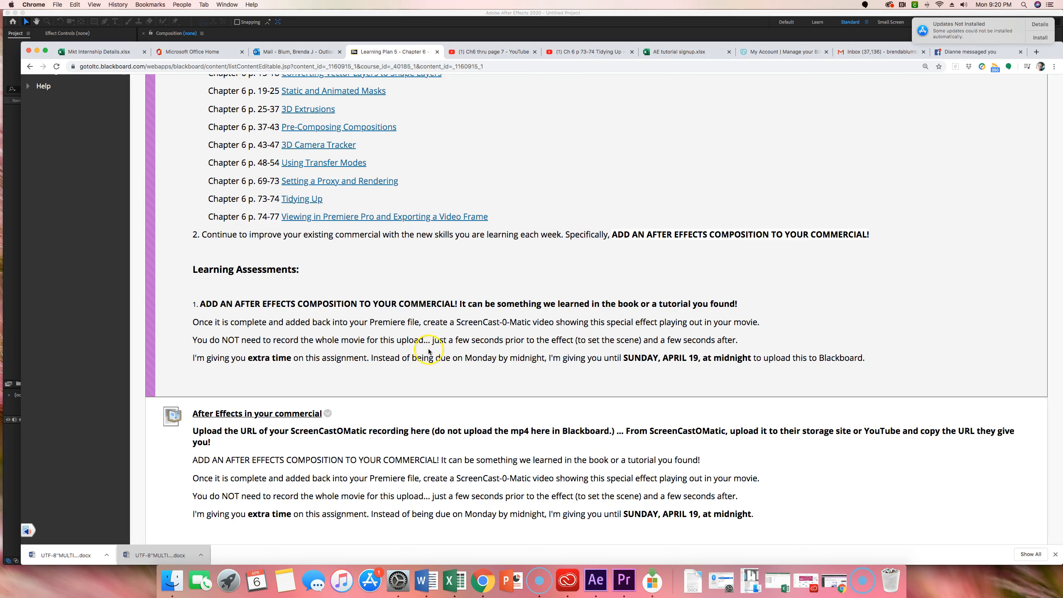
mouse_move(498, 348)
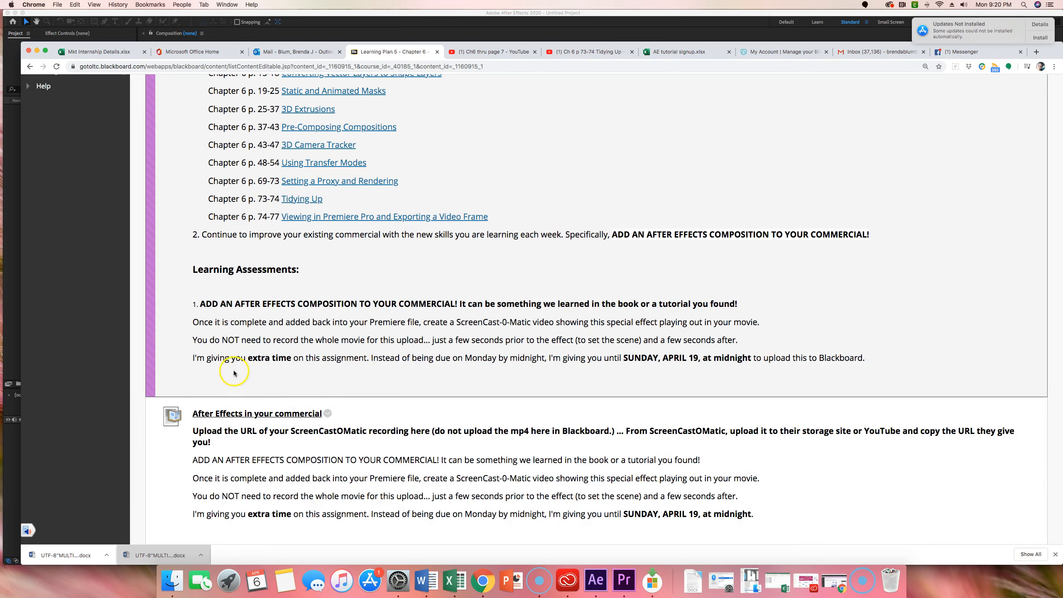
mouse_move(314, 362)
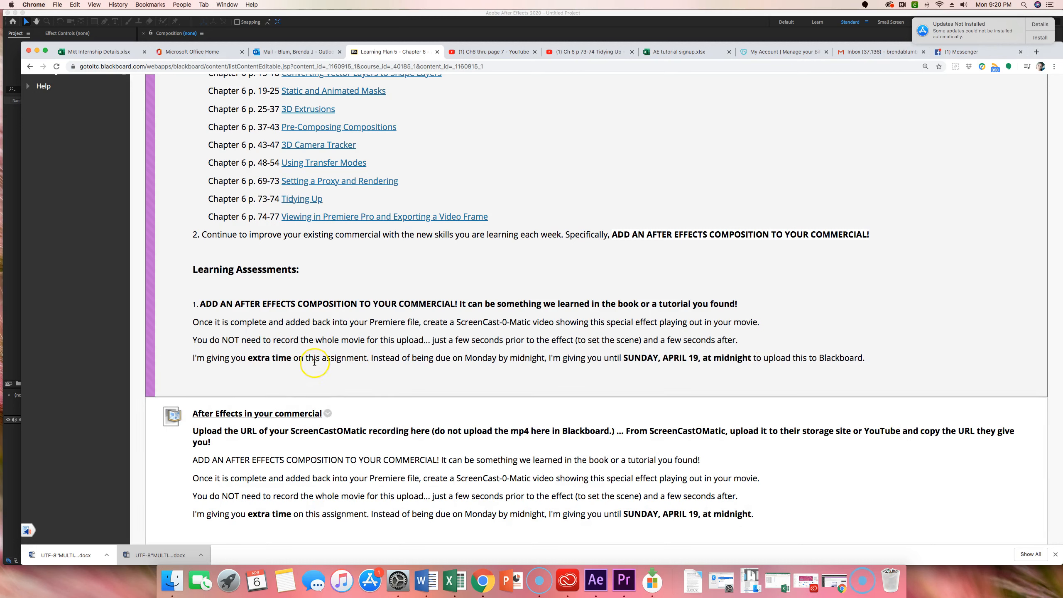
mouse_move(348, 359)
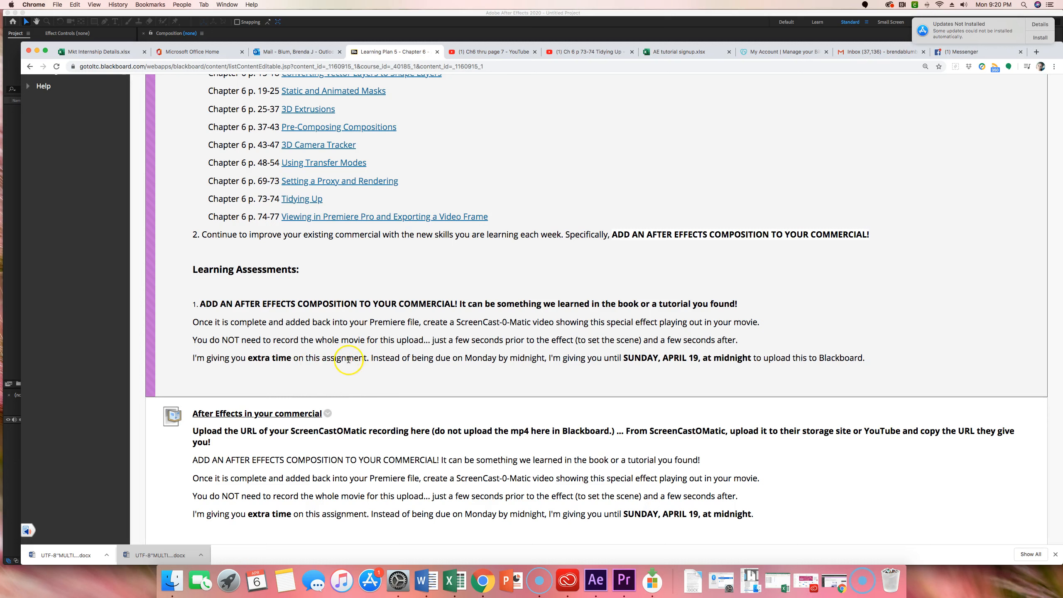
mouse_move(485, 368)
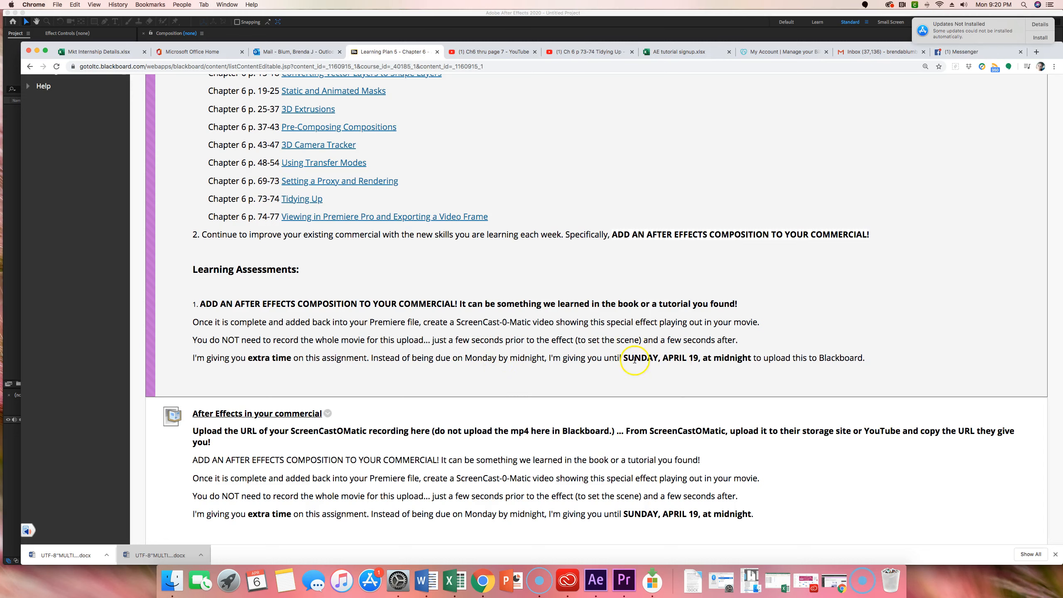
mouse_move(703, 359)
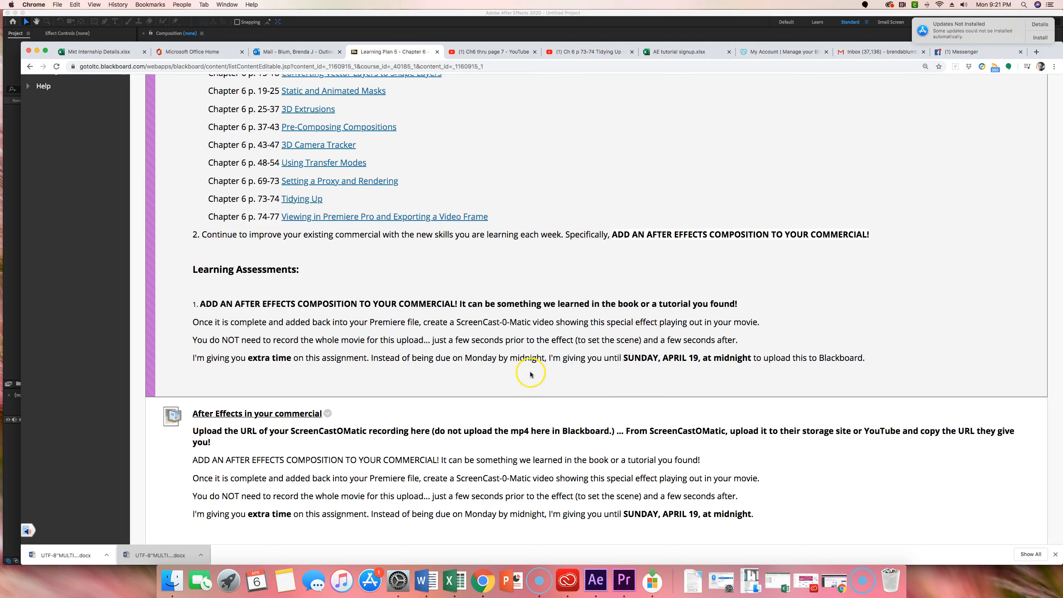
mouse_move(479, 368)
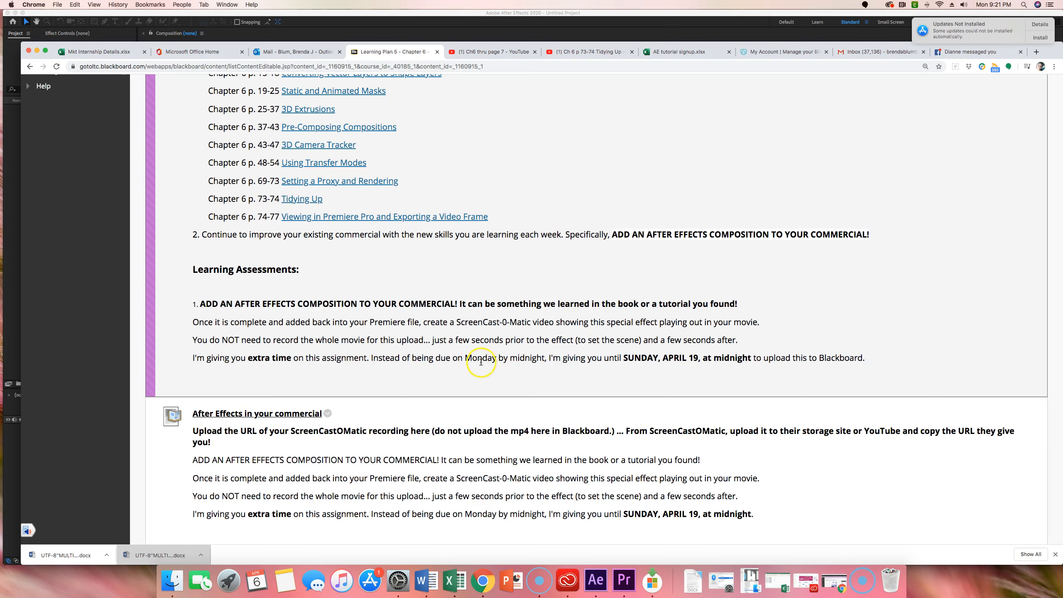
scroll("down", 3)
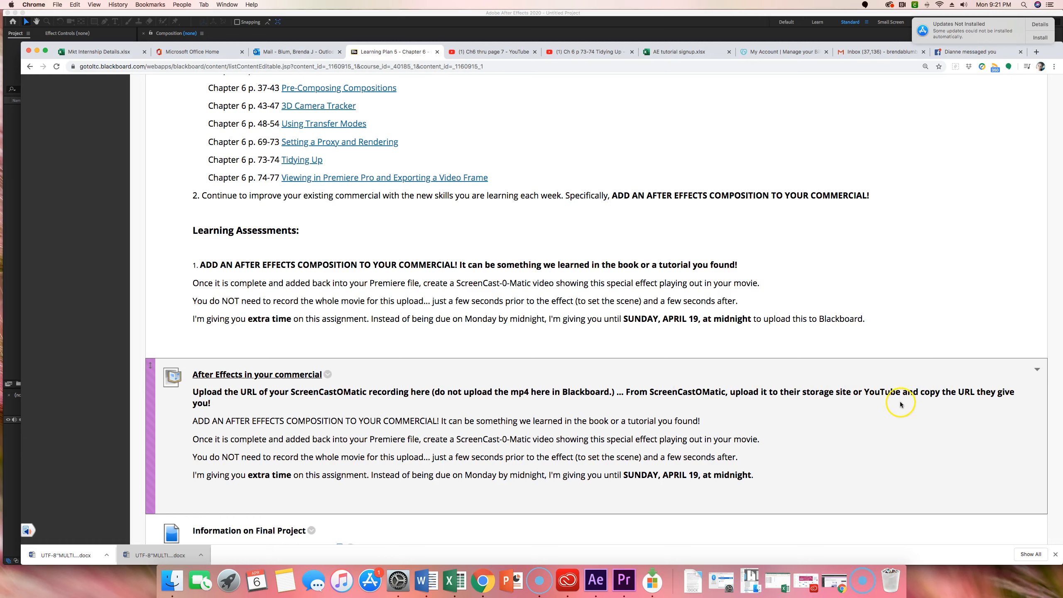
mouse_move(975, 393)
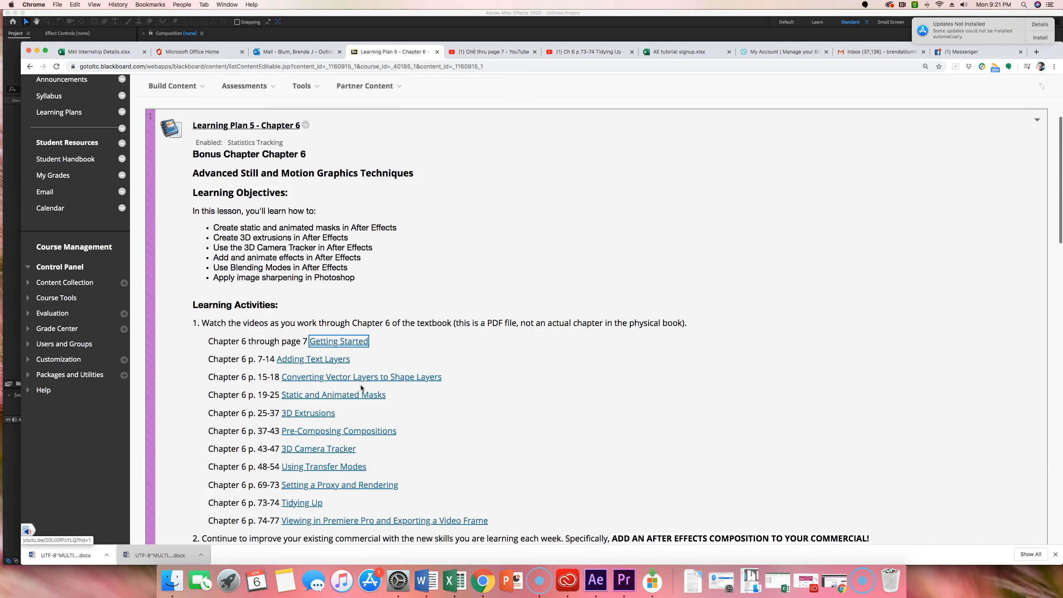
Scroll the Chapter 6 page to show the Final Project requirements list and four export formats
scroll("down", 3)
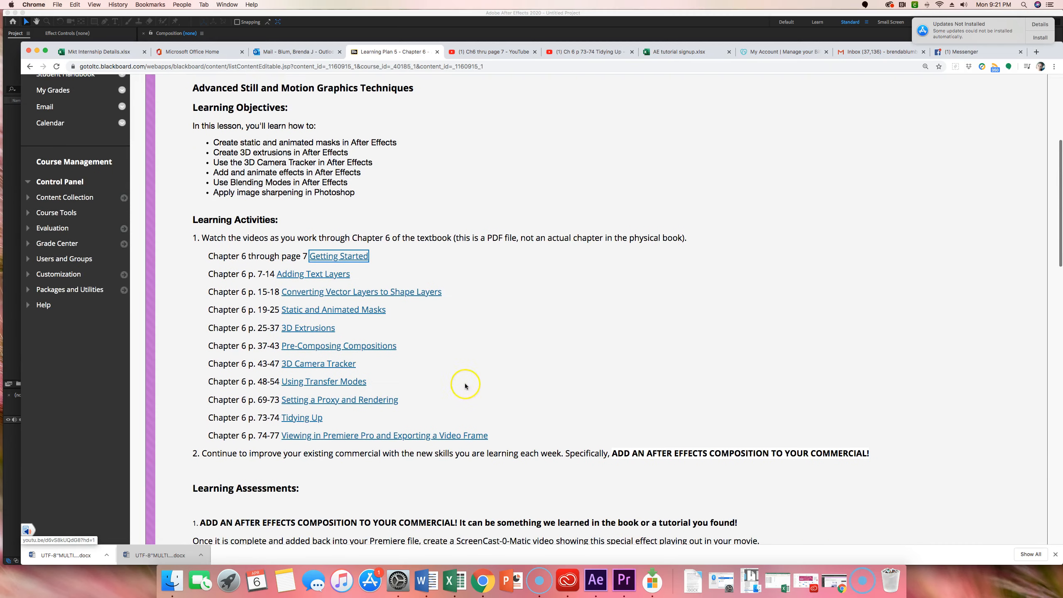
scroll("down", 3)
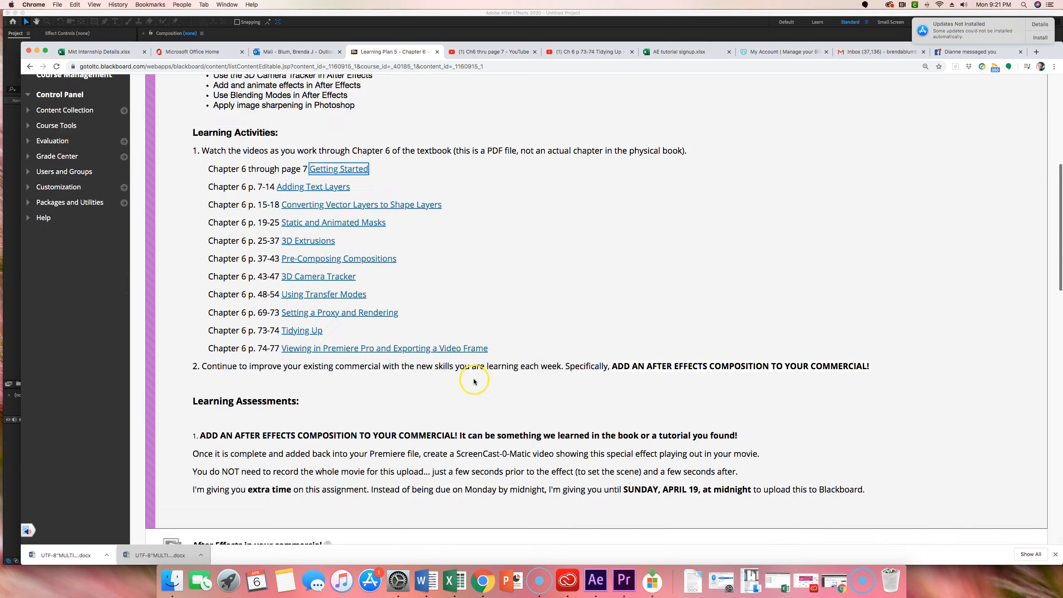
scroll("down", 3)
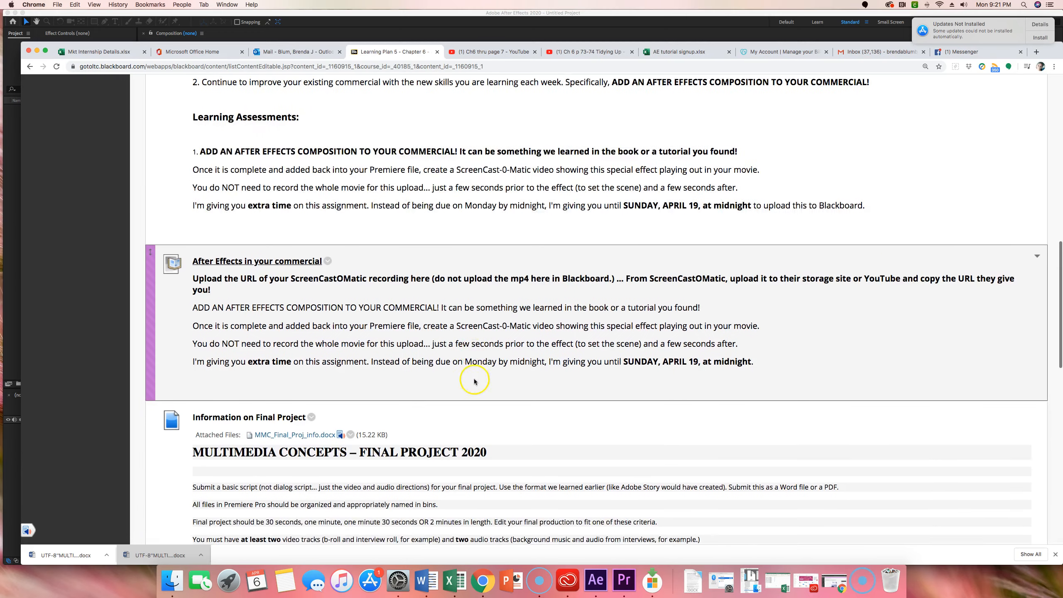
scroll("down", 3)
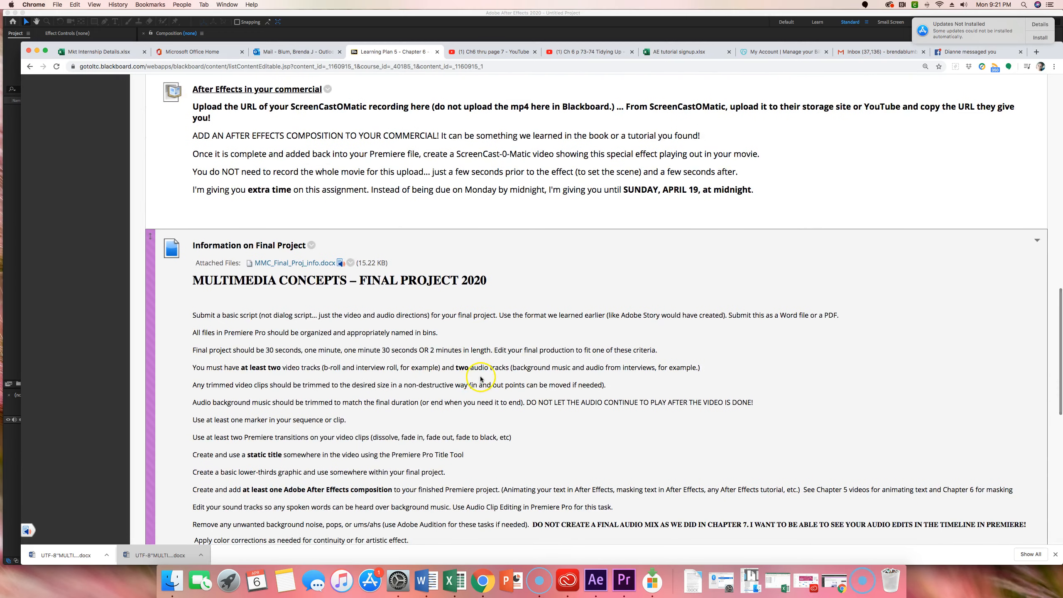
mouse_move(544, 268)
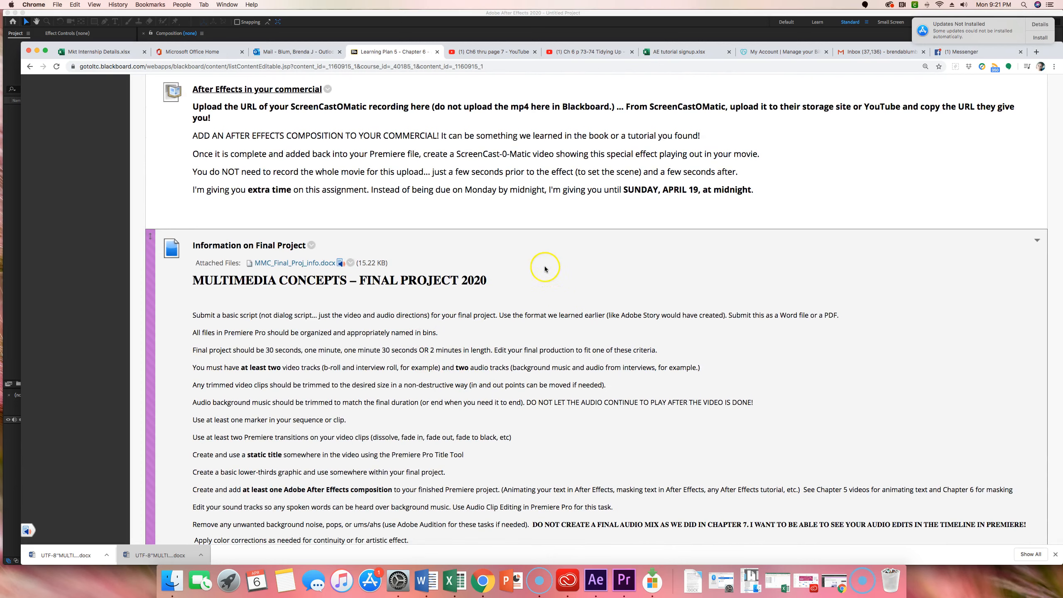
scroll("down", 3)
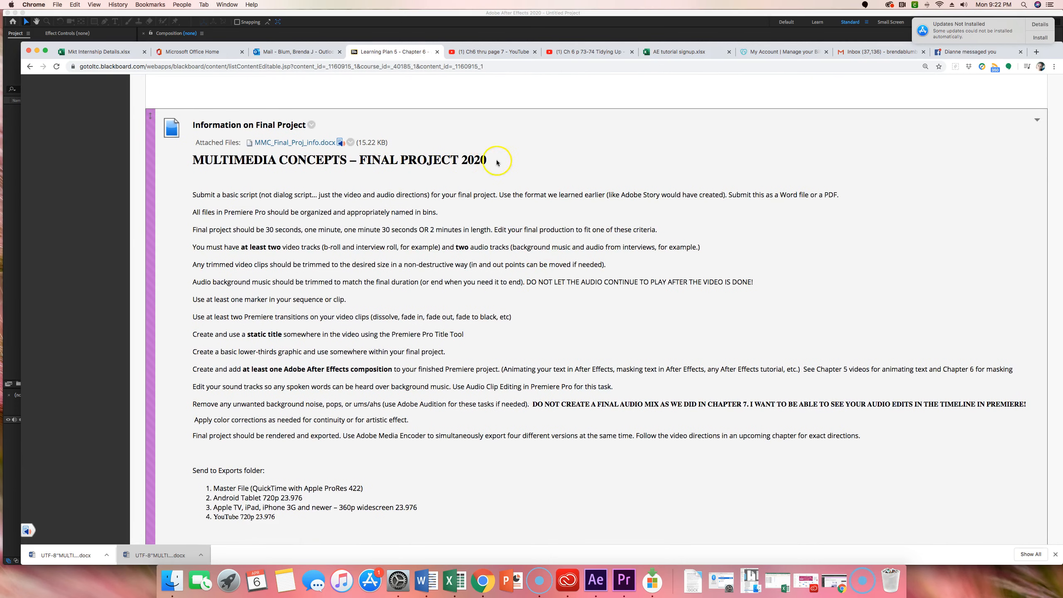
scroll("down", 3)
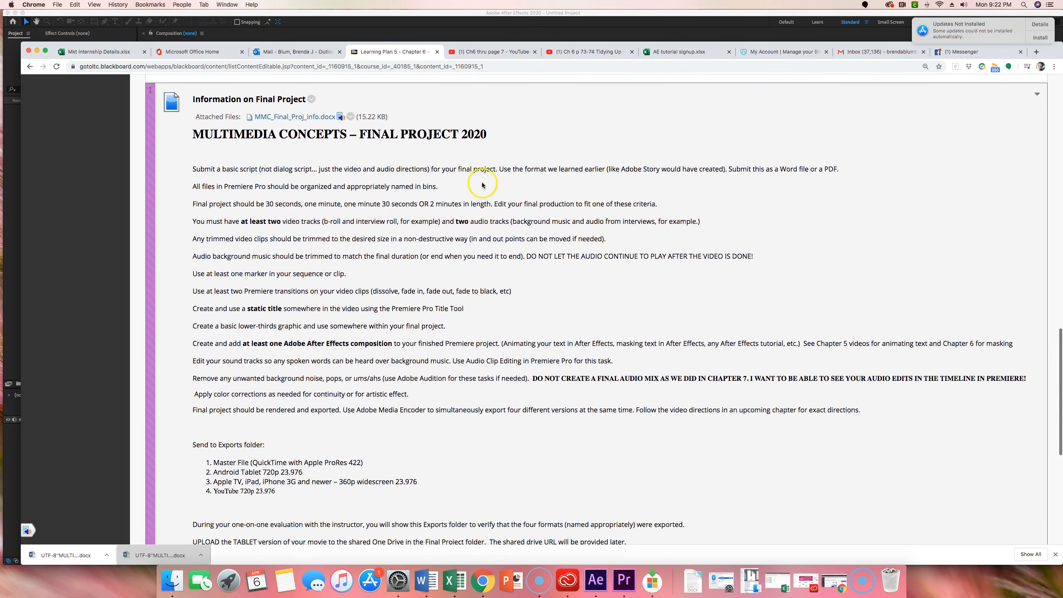
scroll("down", 3)
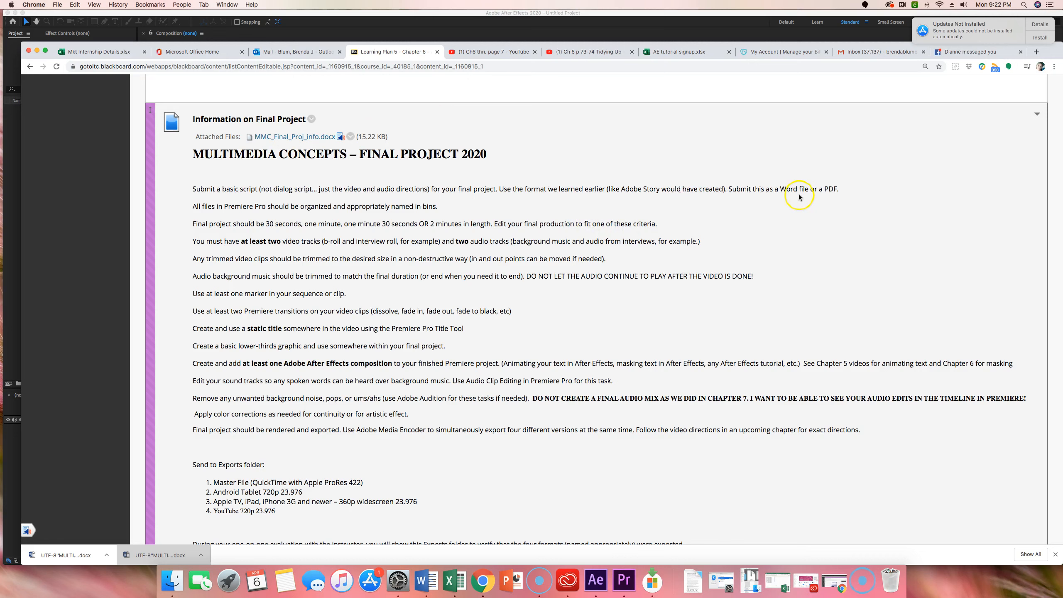
mouse_move(836, 192)
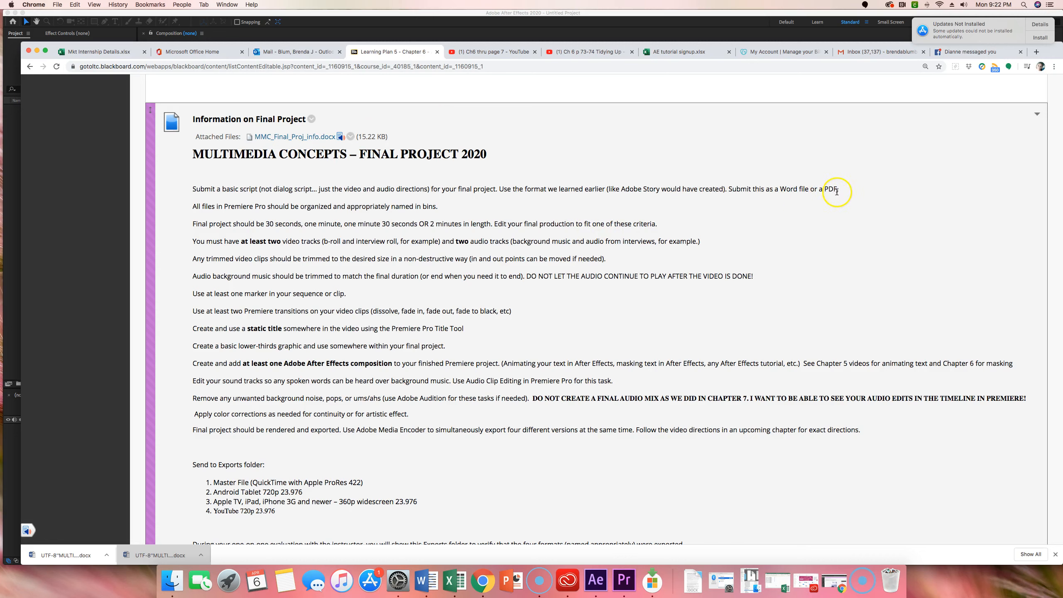
mouse_move(384, 208)
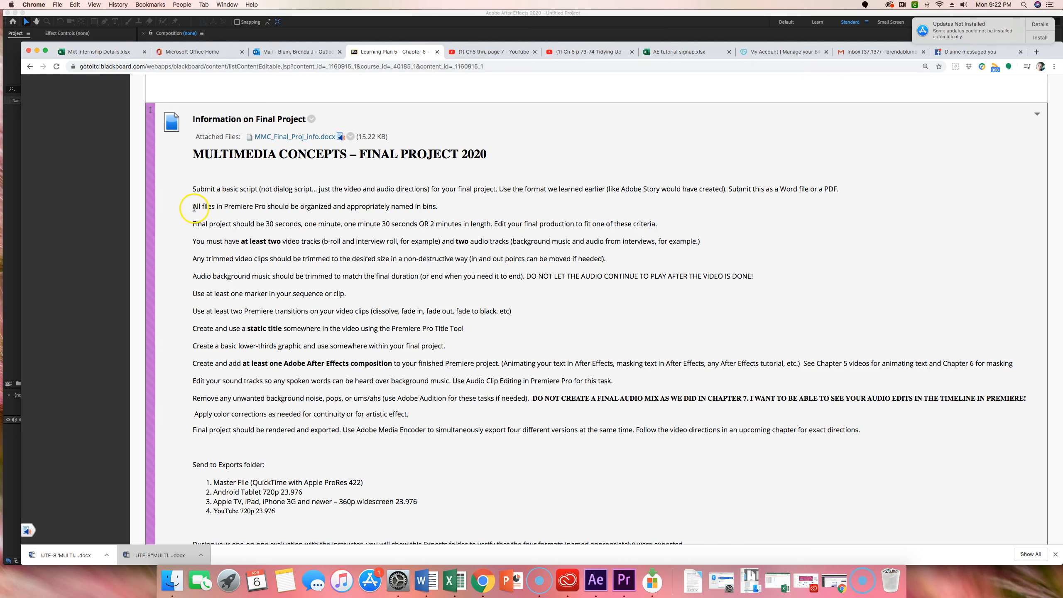
mouse_move(533, 384)
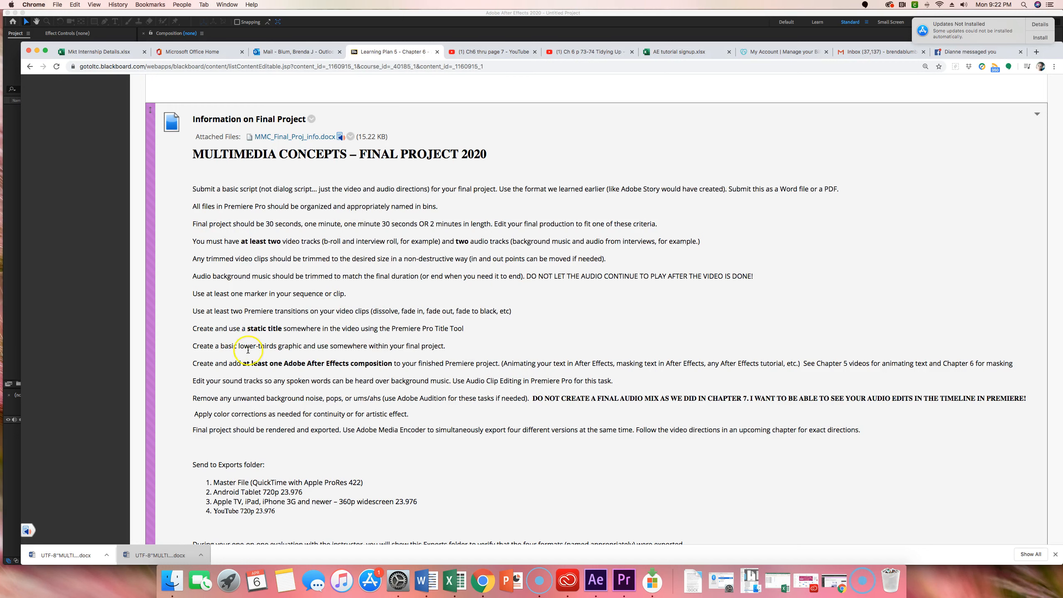
mouse_move(421, 265)
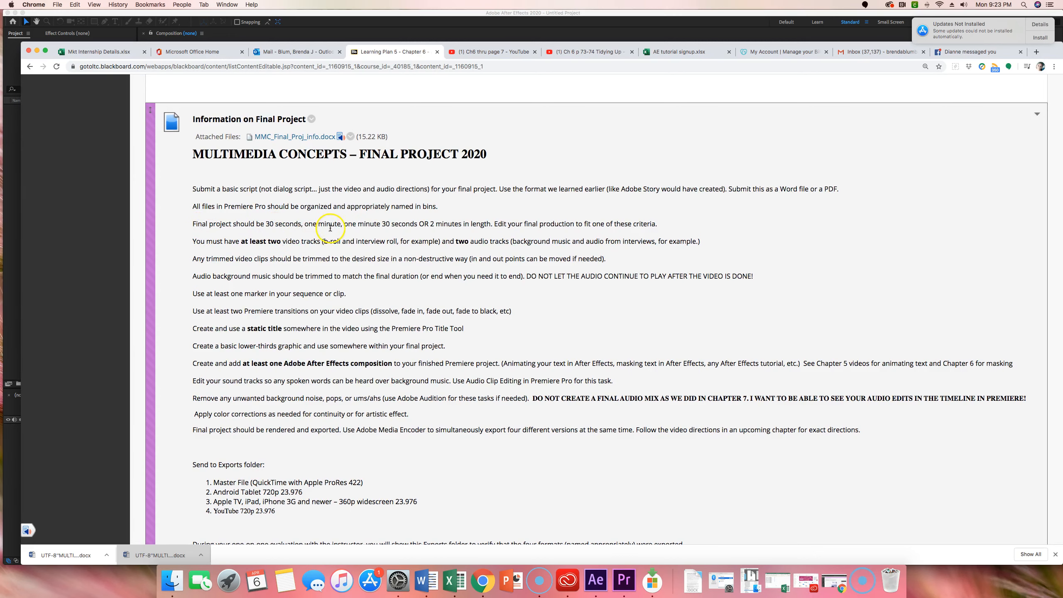
mouse_move(434, 226)
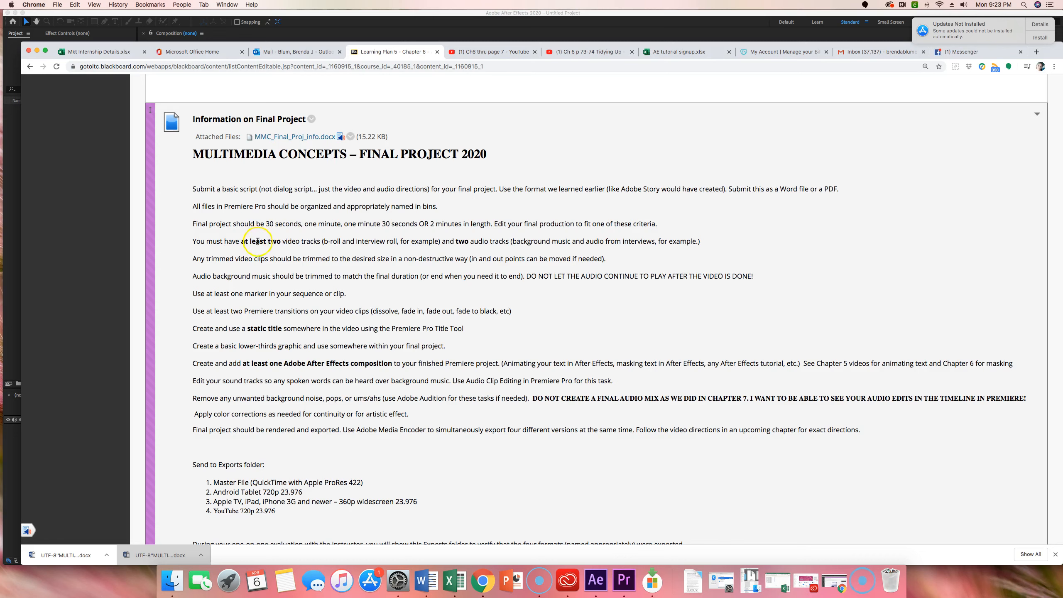
mouse_move(341, 232)
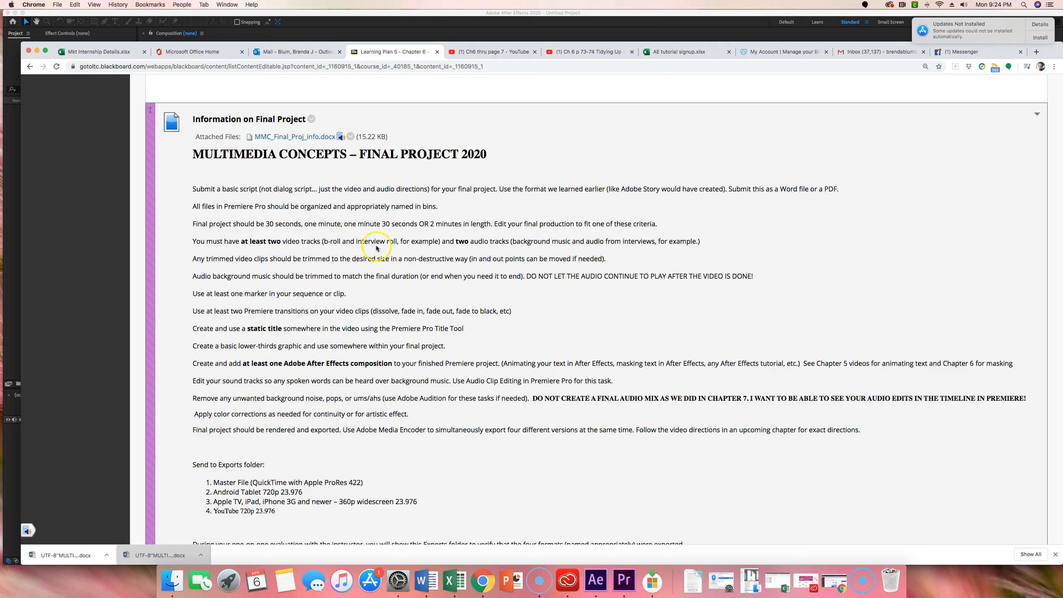
mouse_move(298, 252)
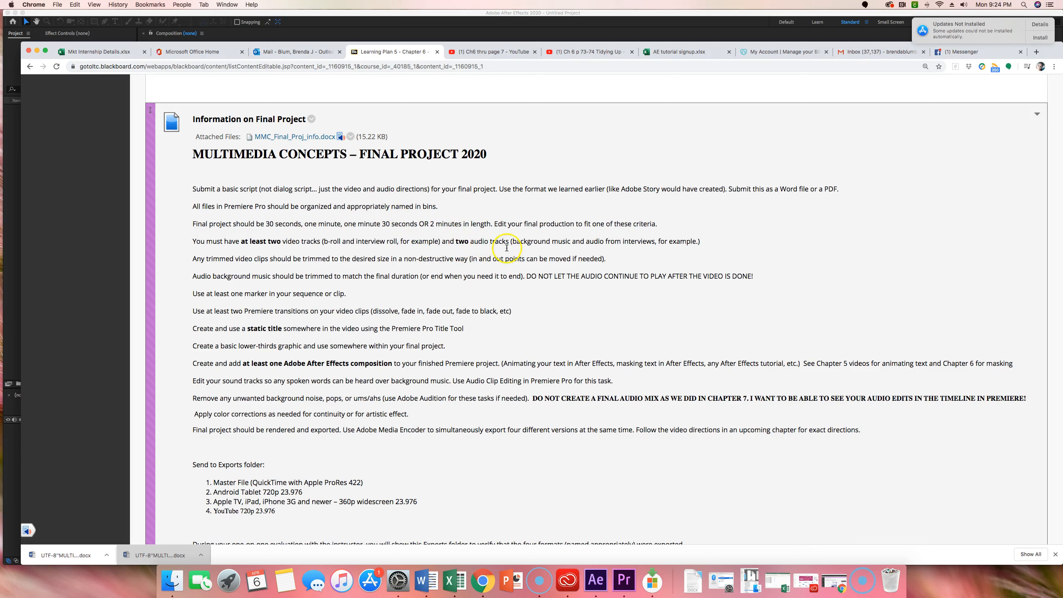
mouse_move(608, 249)
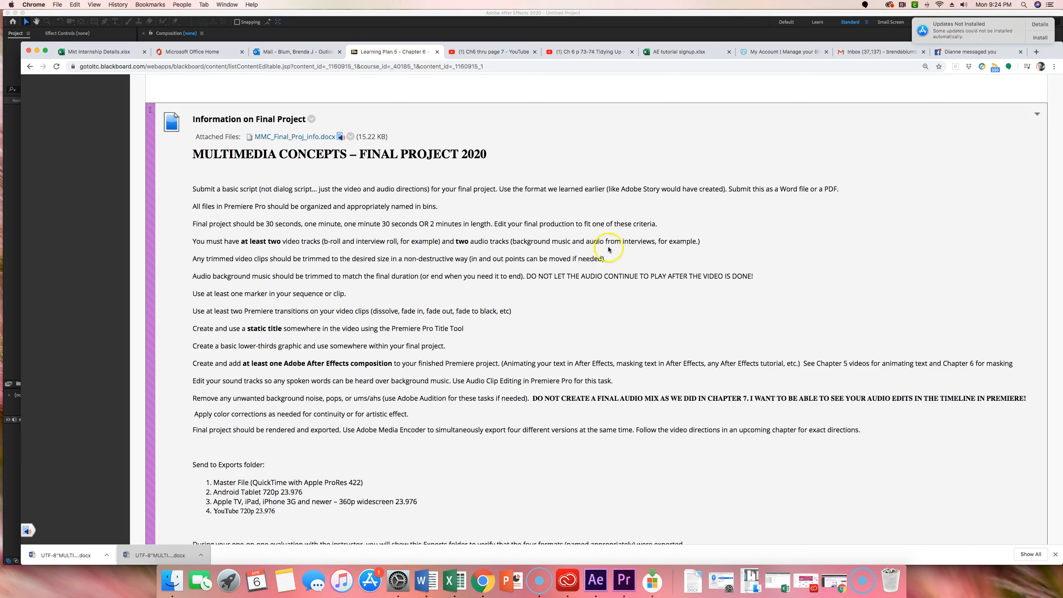
mouse_move(391, 242)
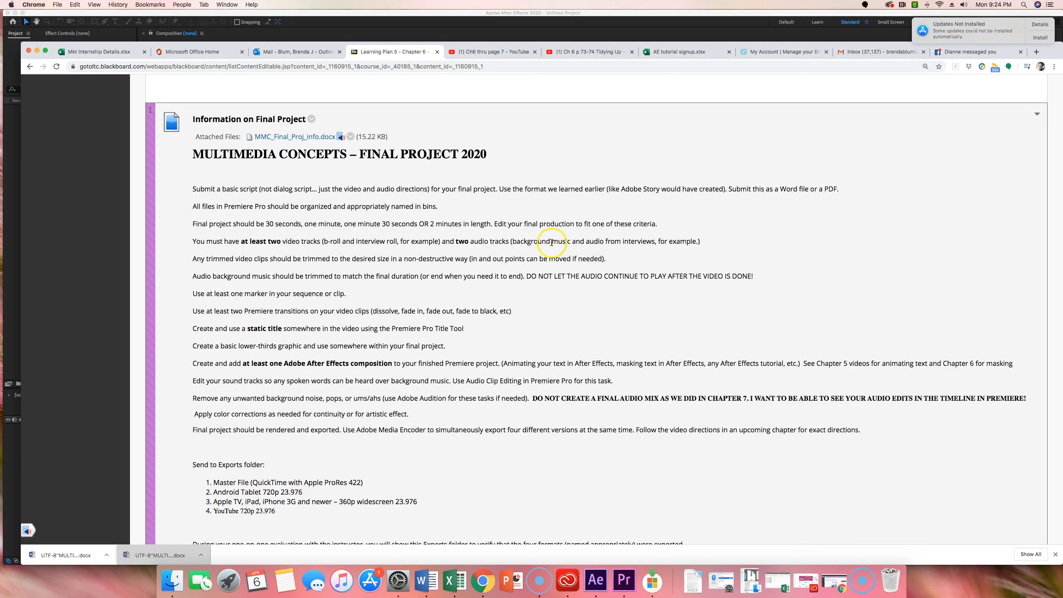
mouse_move(651, 239)
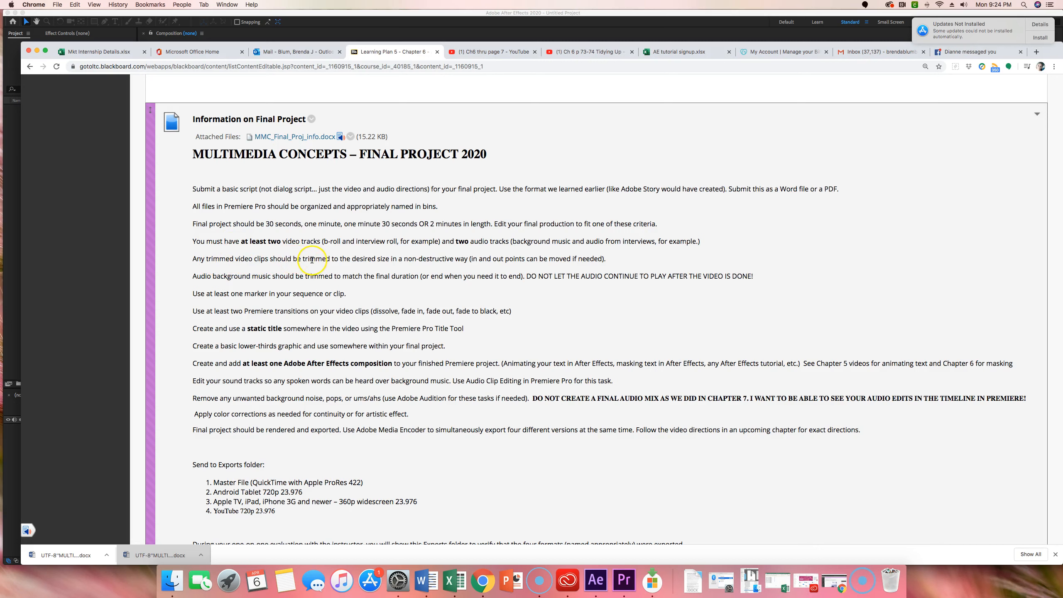
mouse_move(501, 257)
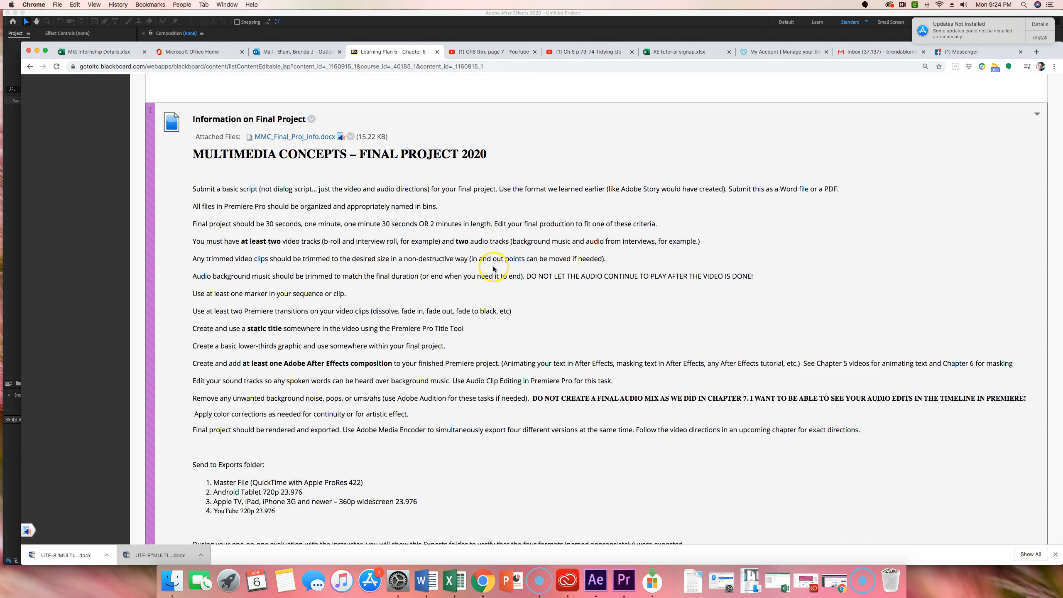
mouse_move(368, 260)
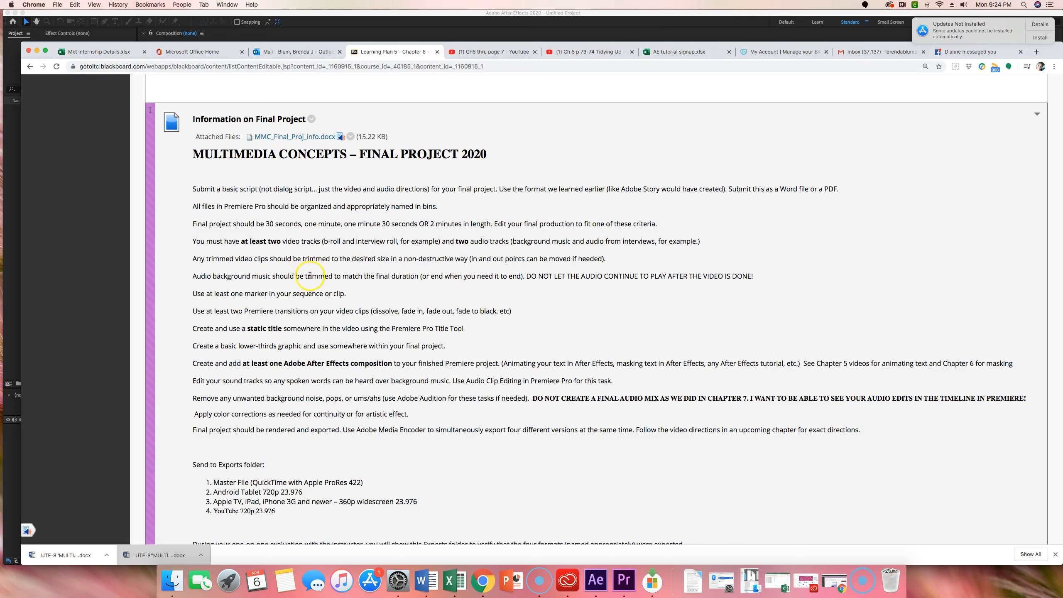
mouse_move(432, 259)
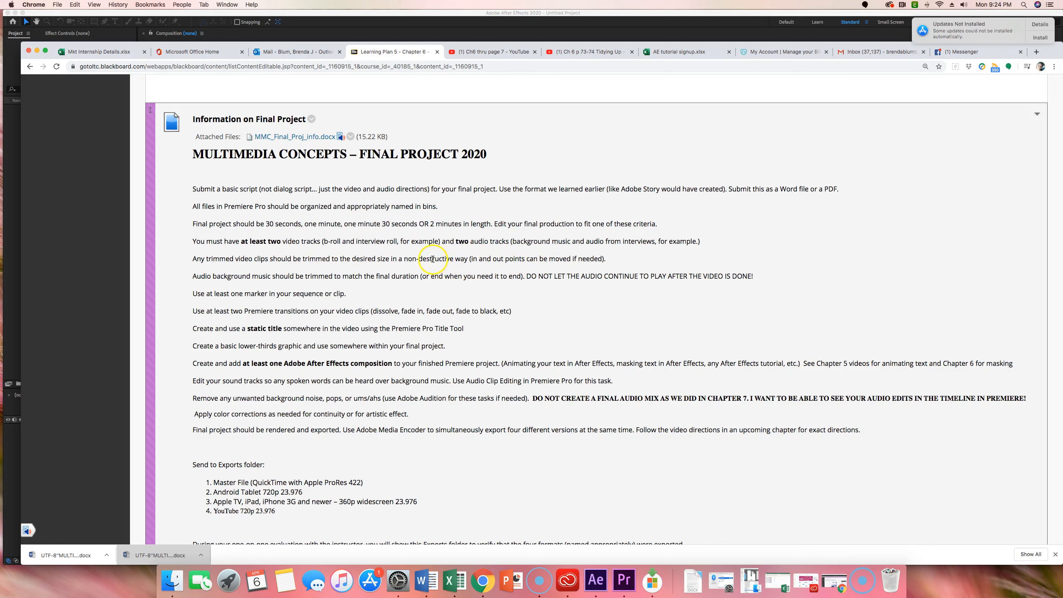
mouse_move(213, 282)
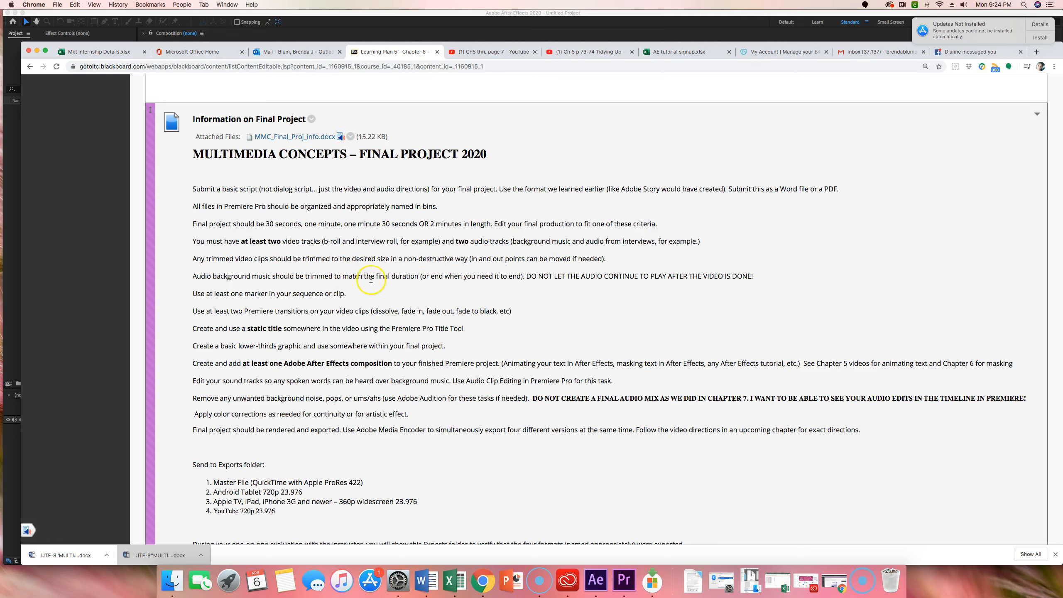
mouse_move(474, 273)
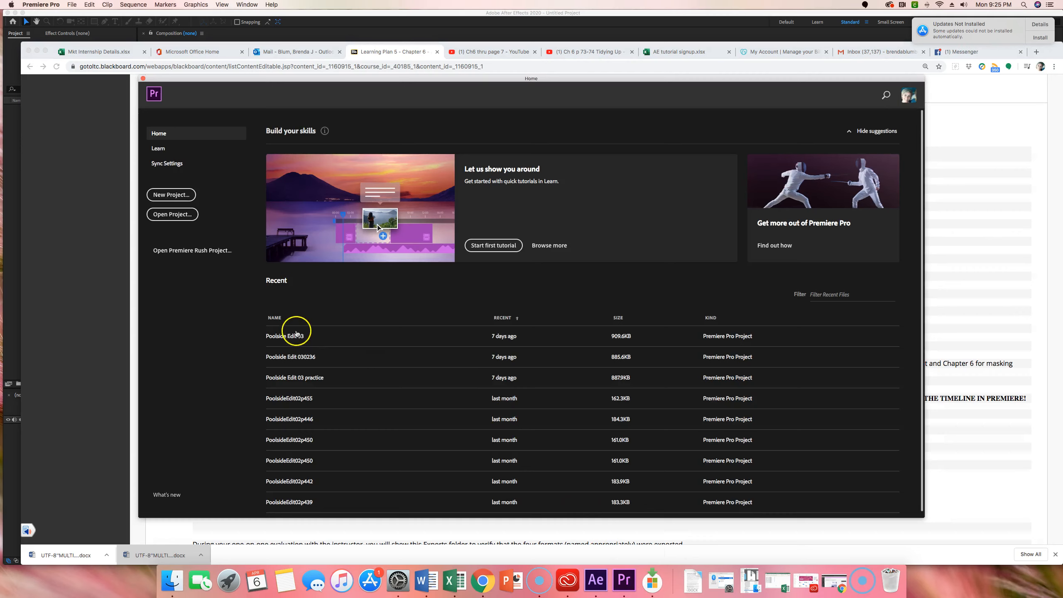
left_click(482, 581)
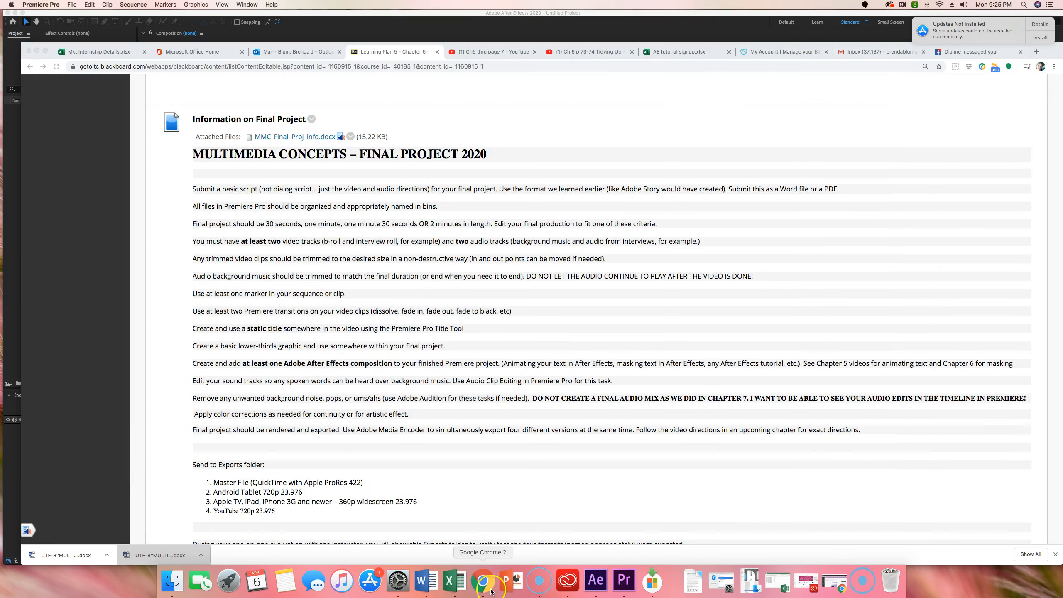
left_click(482, 581)
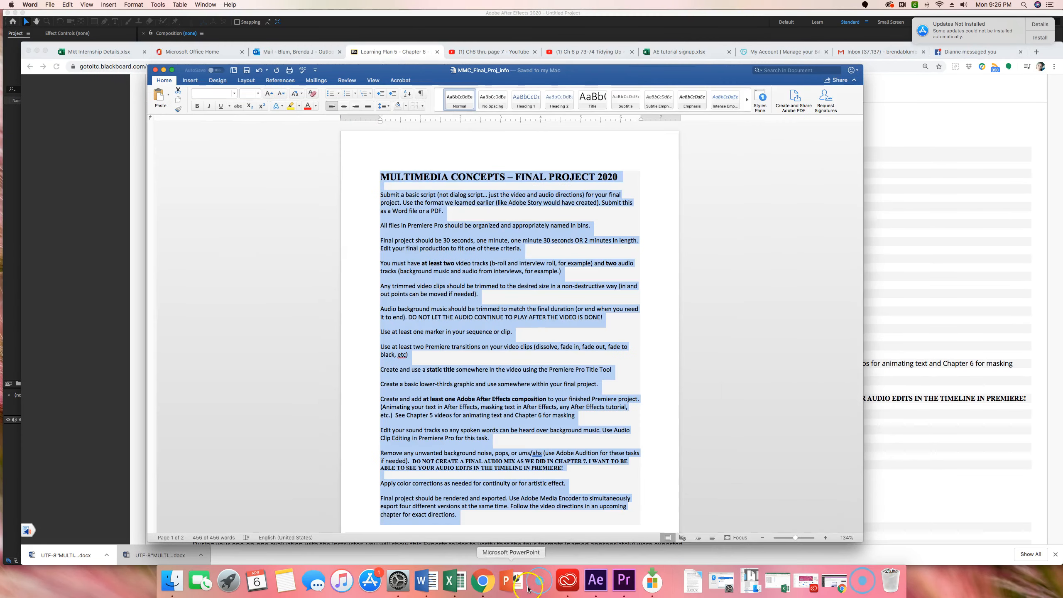
left_click(481, 581)
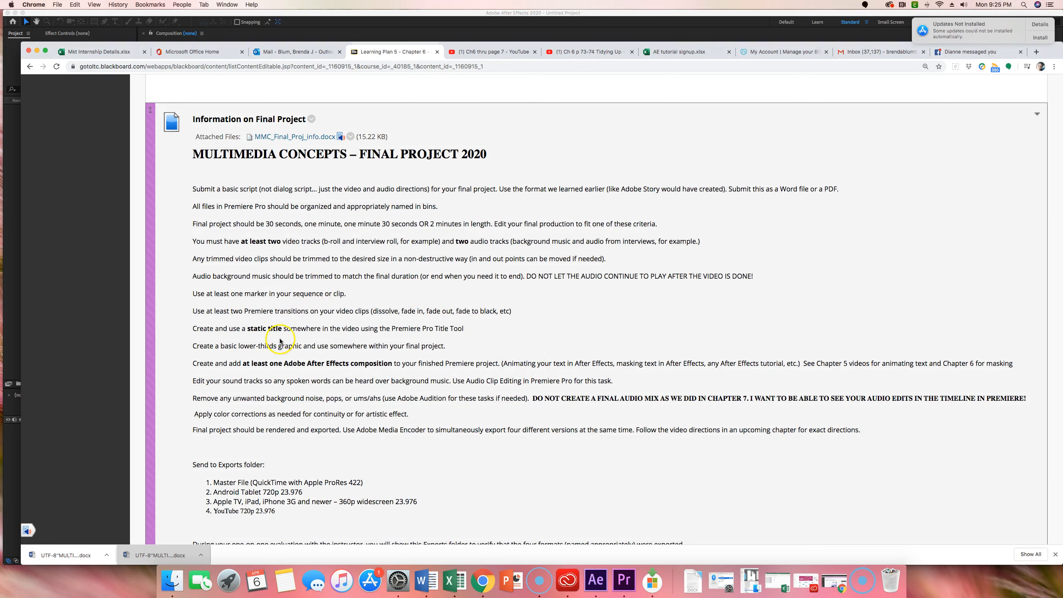
double_click(244, 293)
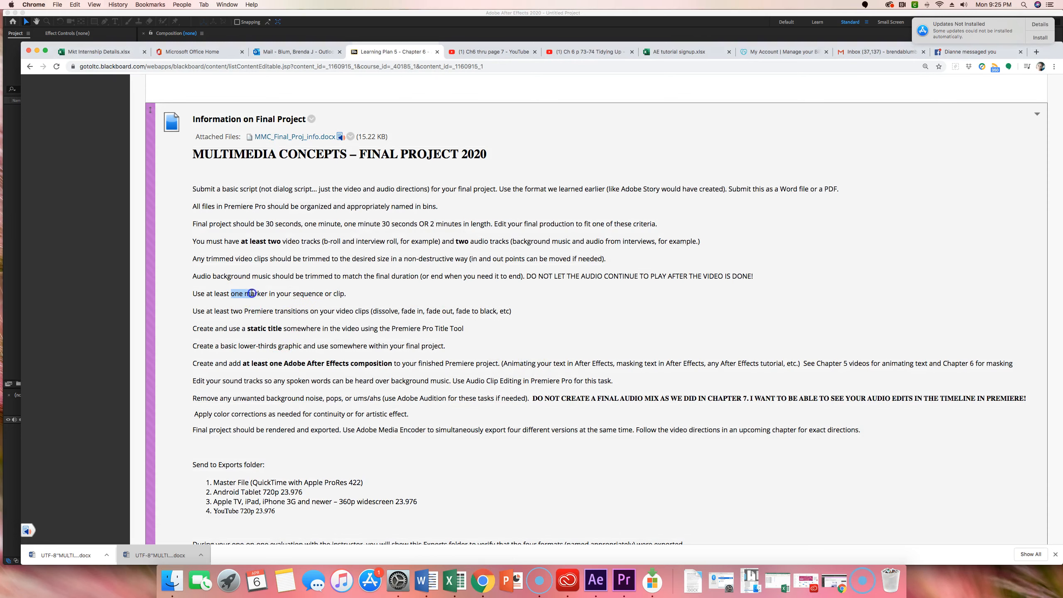
left_click(222, 313)
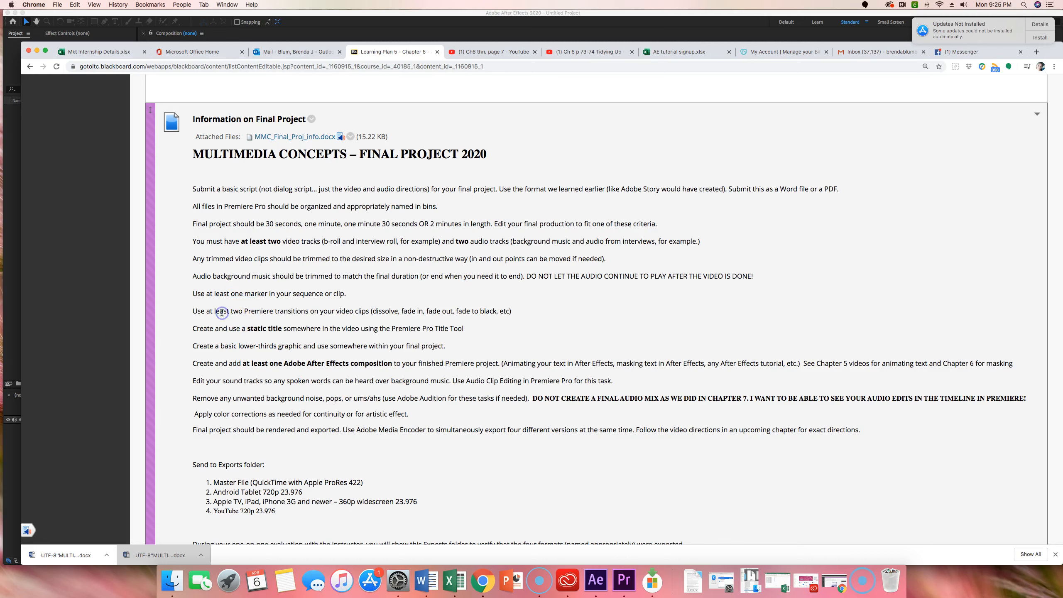
mouse_move(251, 304)
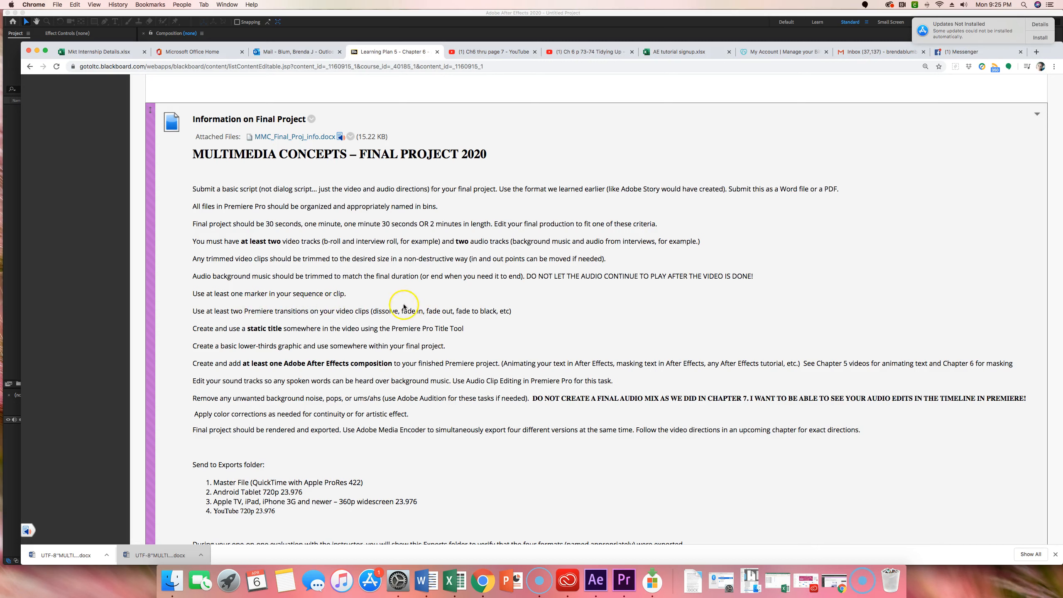
mouse_move(514, 309)
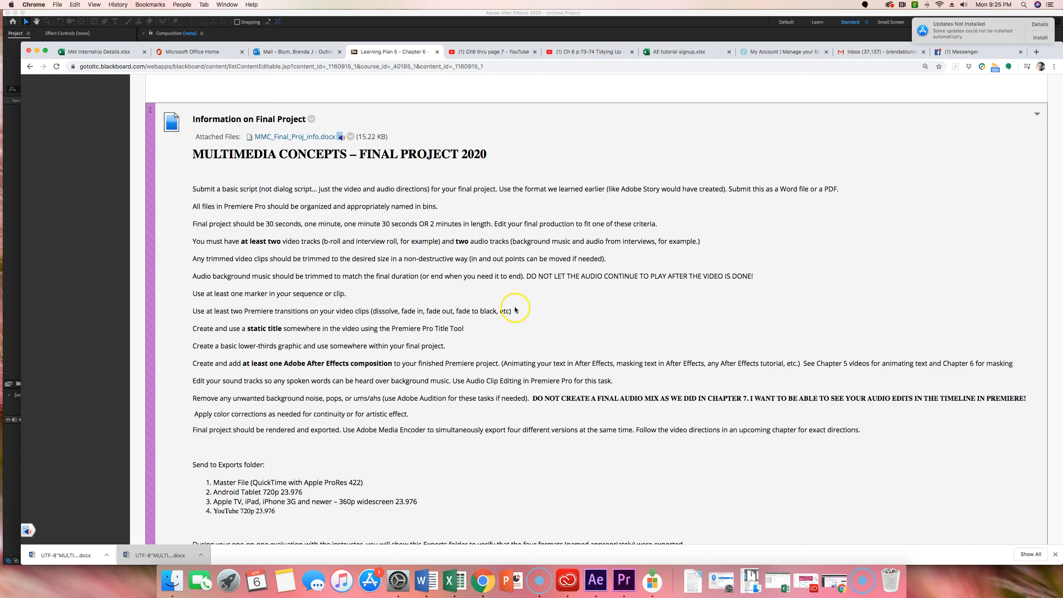
mouse_move(278, 317)
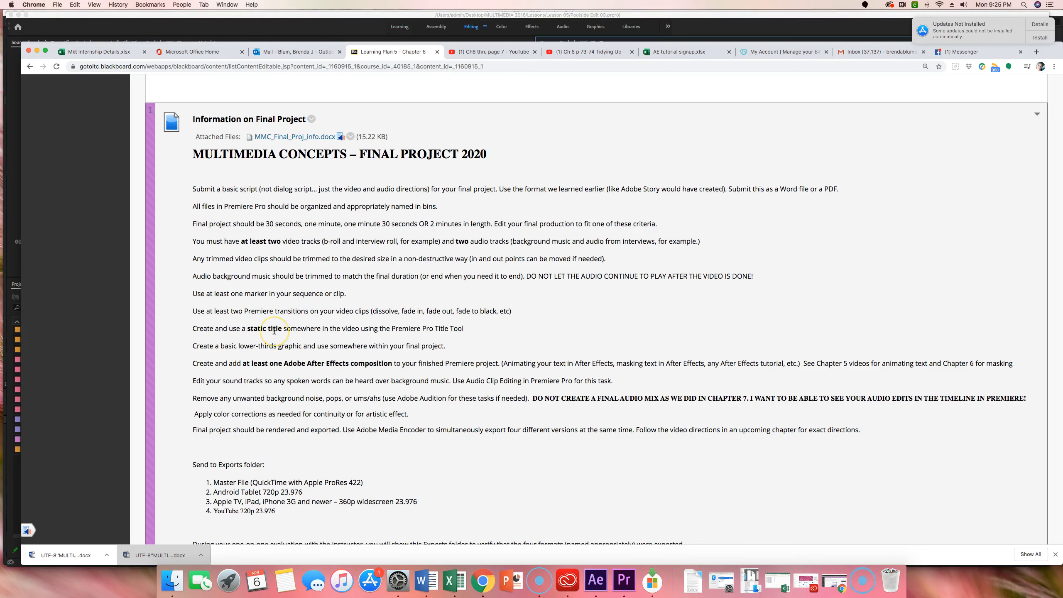
mouse_move(404, 328)
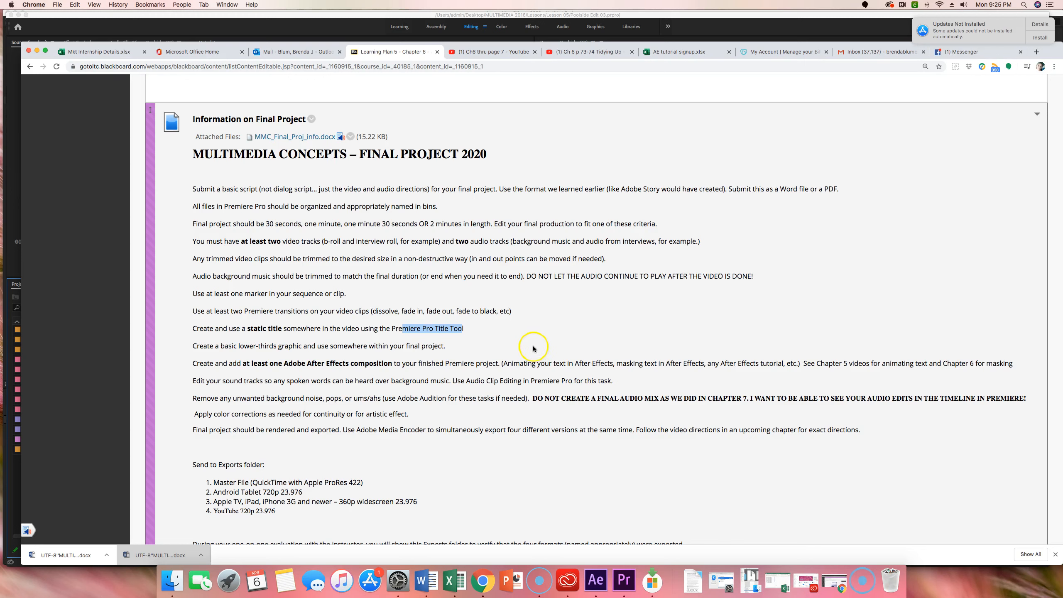
mouse_move(503, 315)
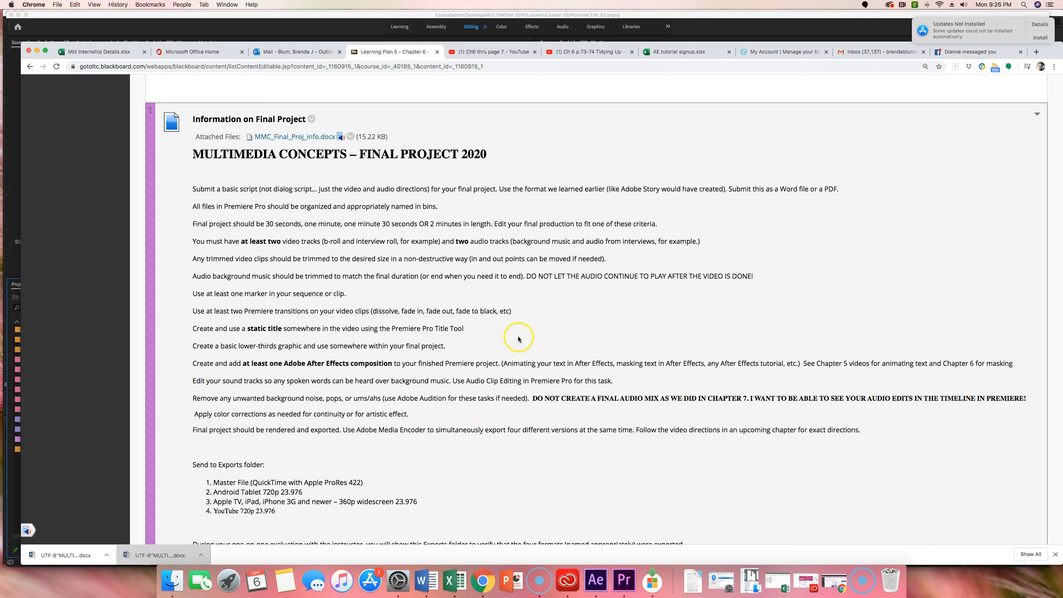
mouse_move(635, 254)
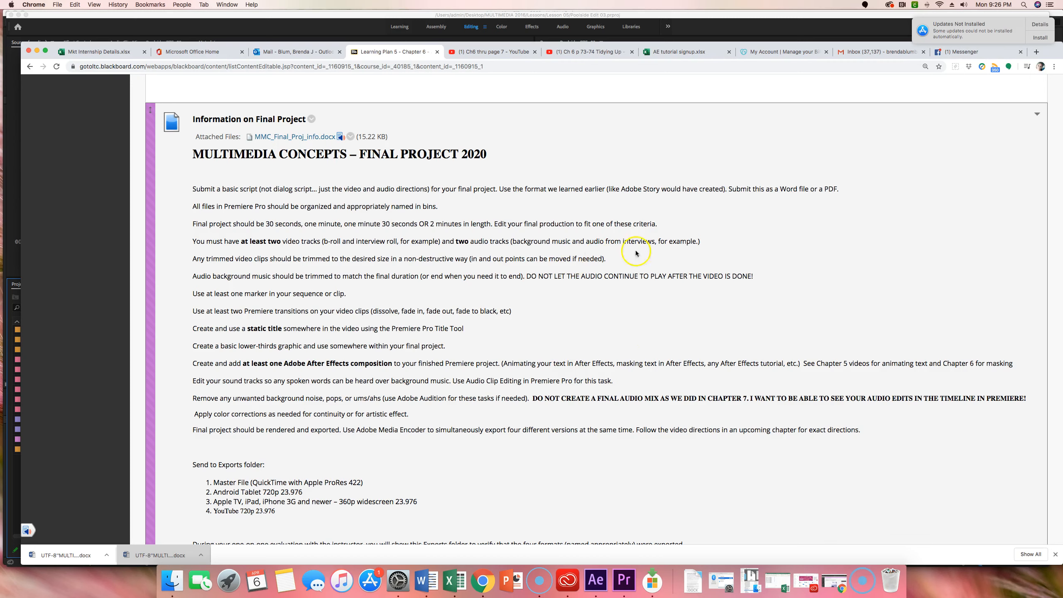
mouse_move(407, 304)
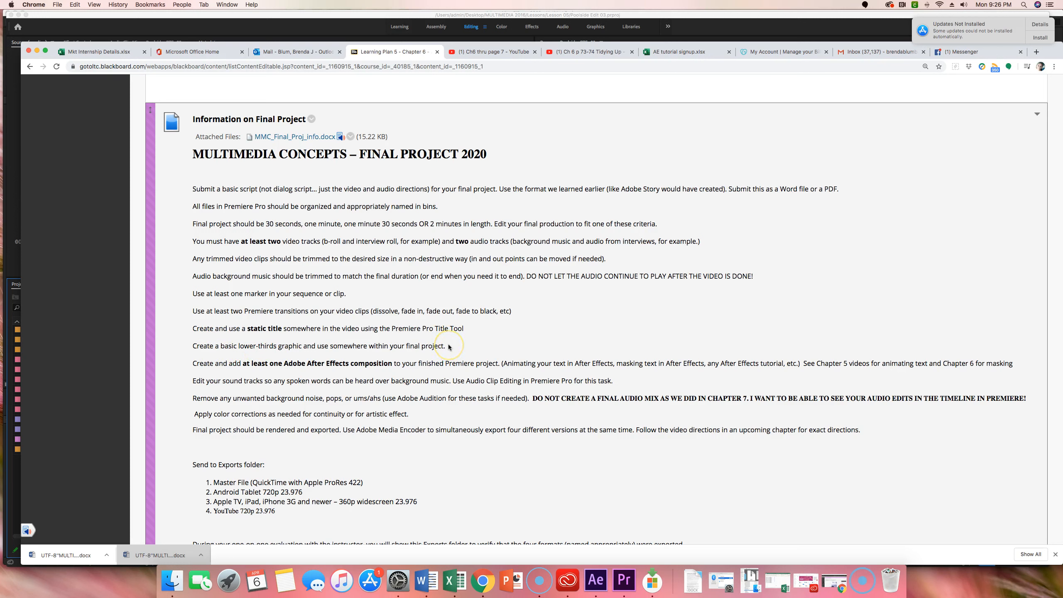
mouse_move(555, 341)
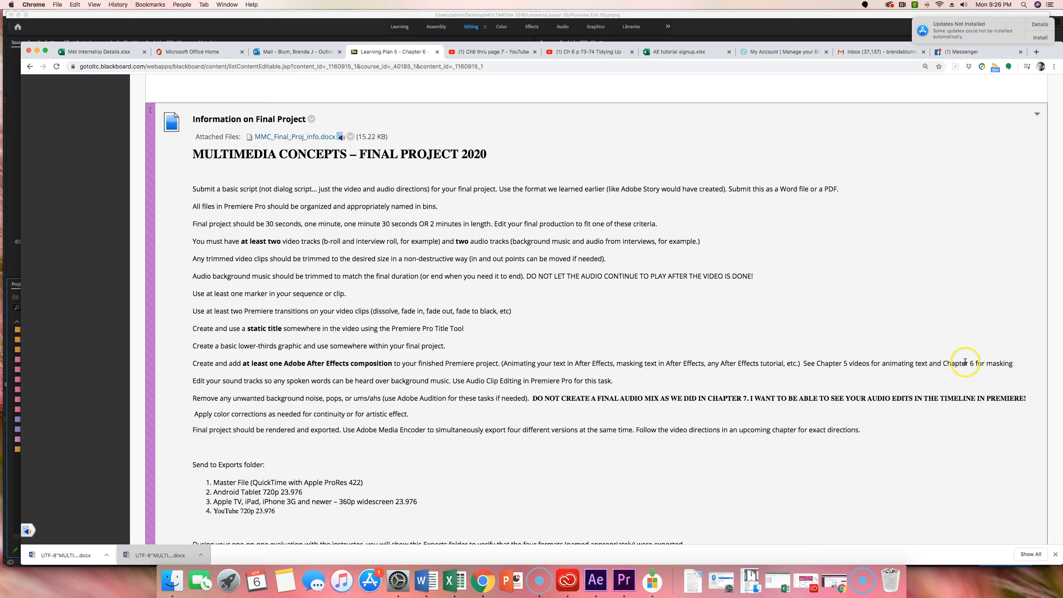
mouse_move(916, 356)
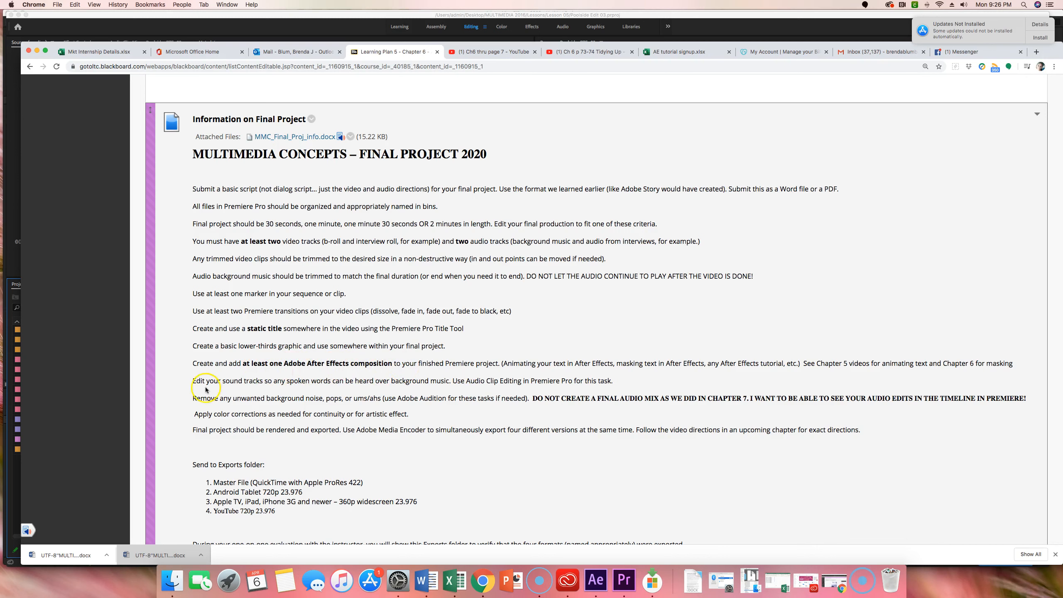
mouse_move(311, 389)
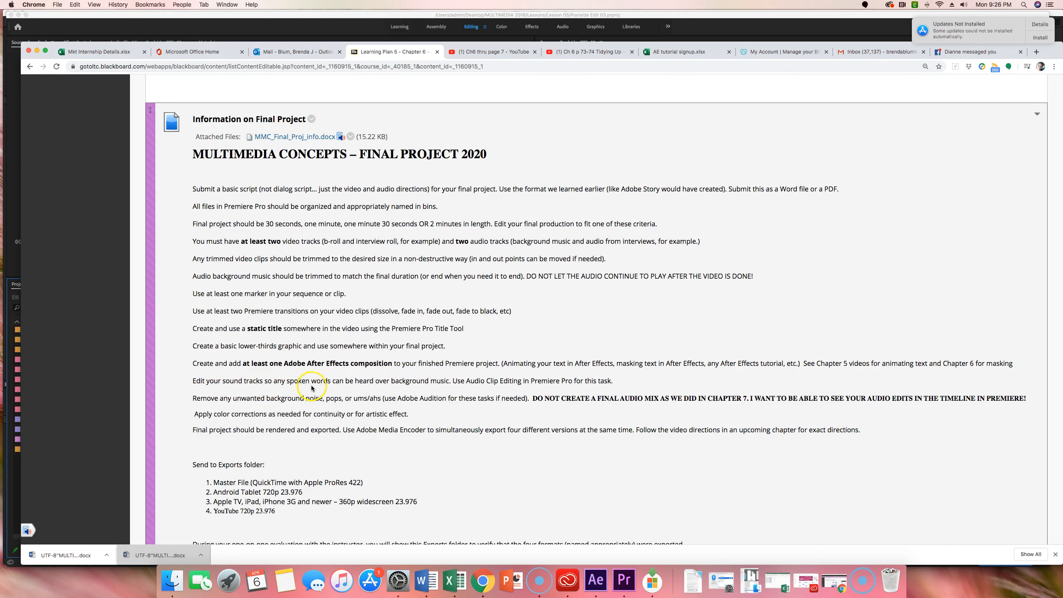
mouse_move(416, 387)
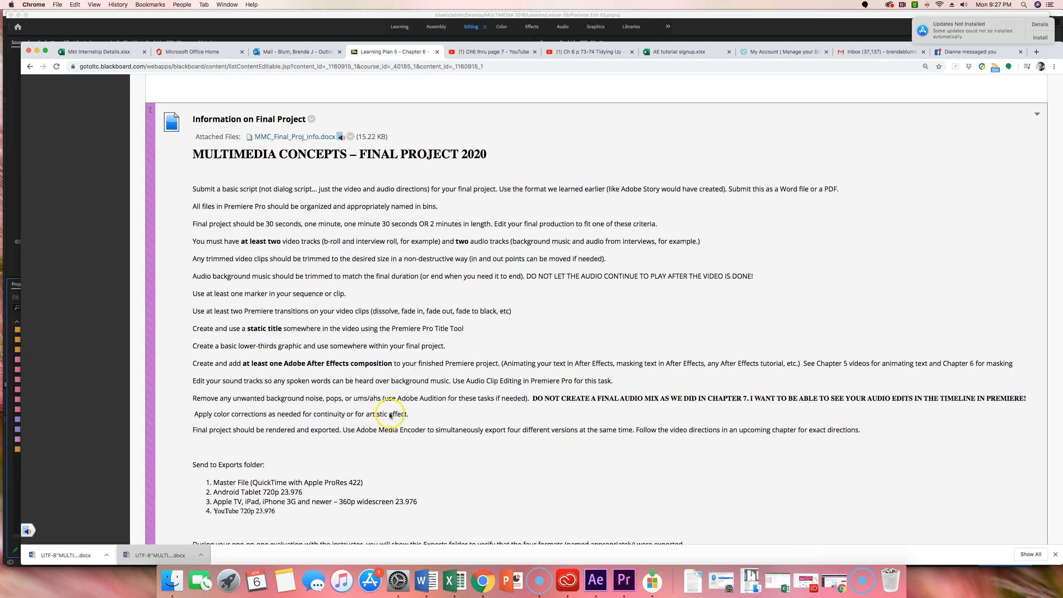
mouse_move(263, 412)
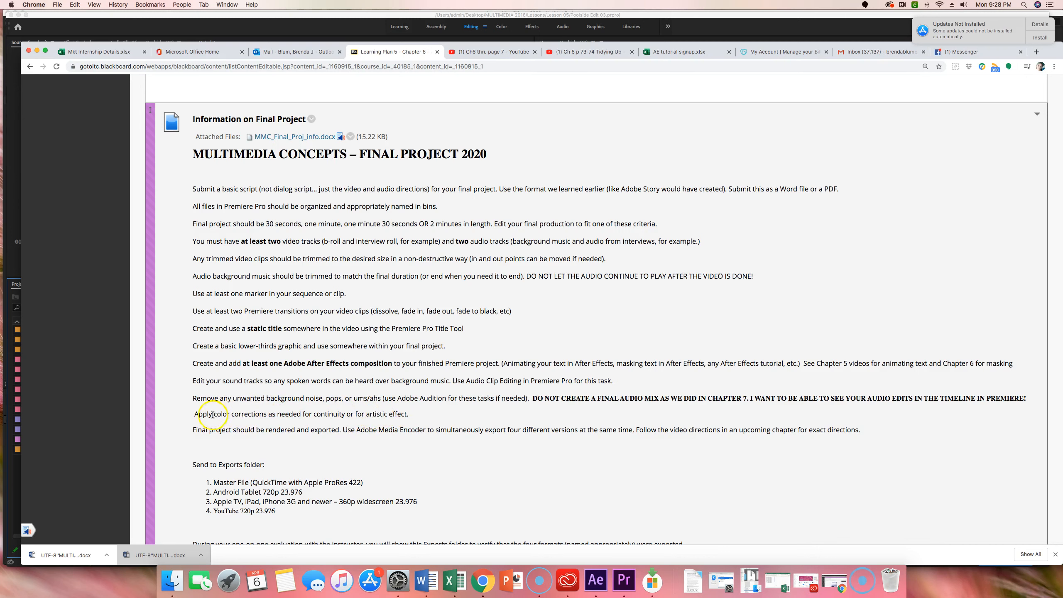
double_click(239, 414)
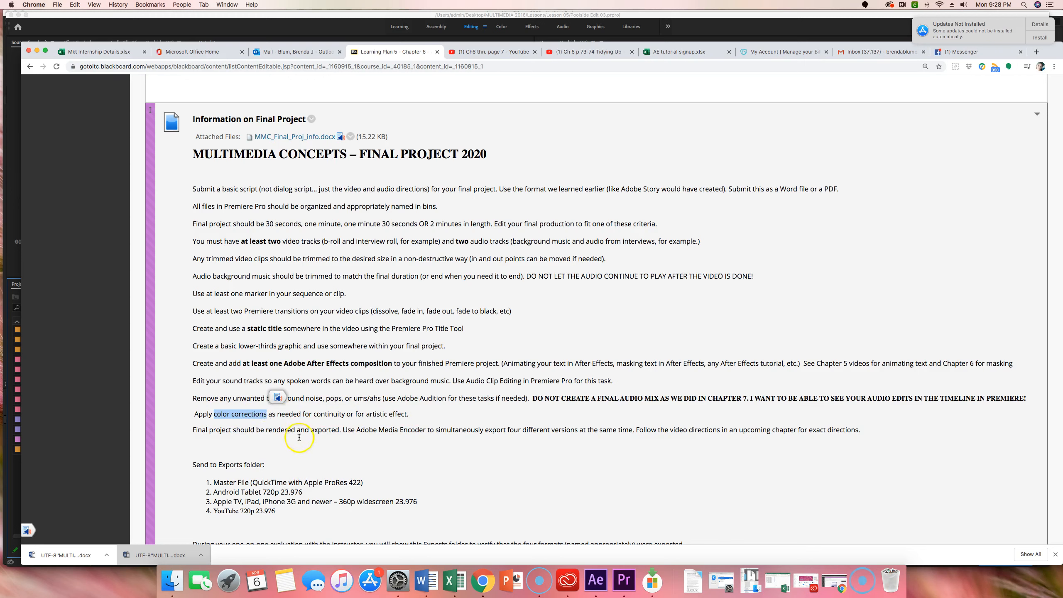
mouse_move(298, 414)
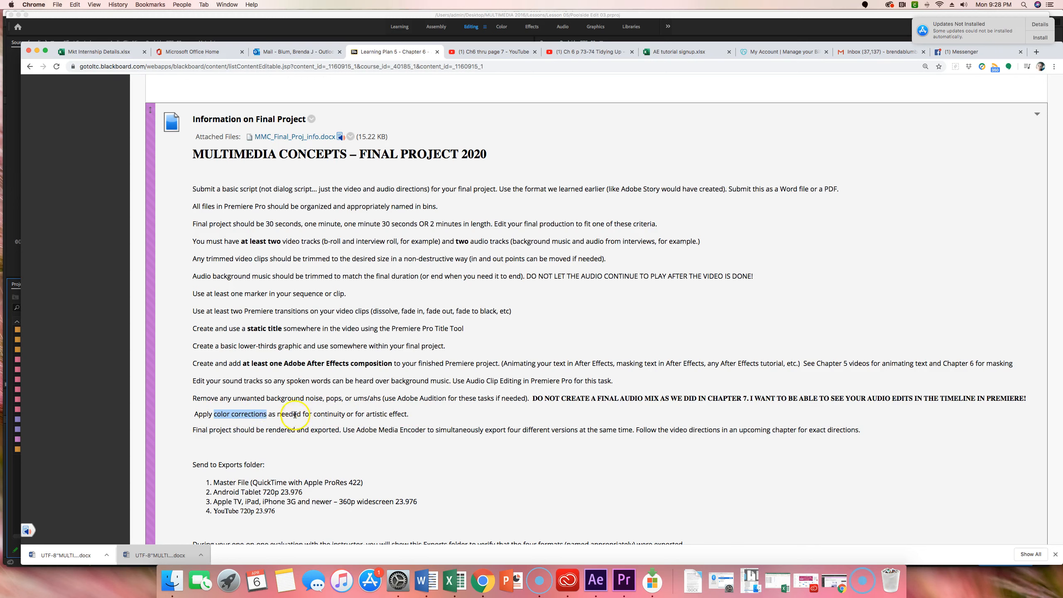
mouse_move(285, 433)
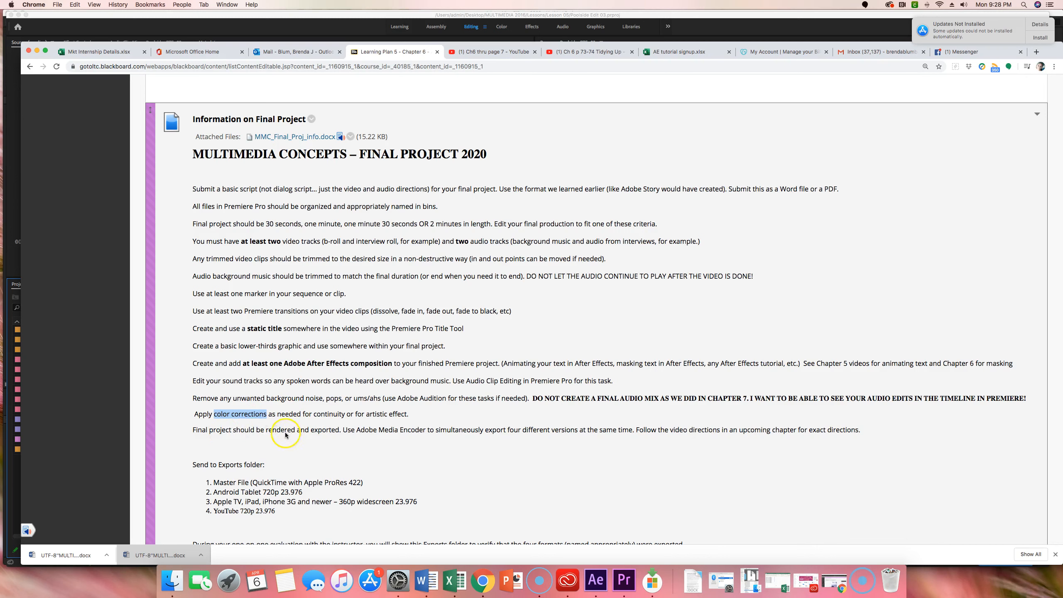
mouse_move(781, 442)
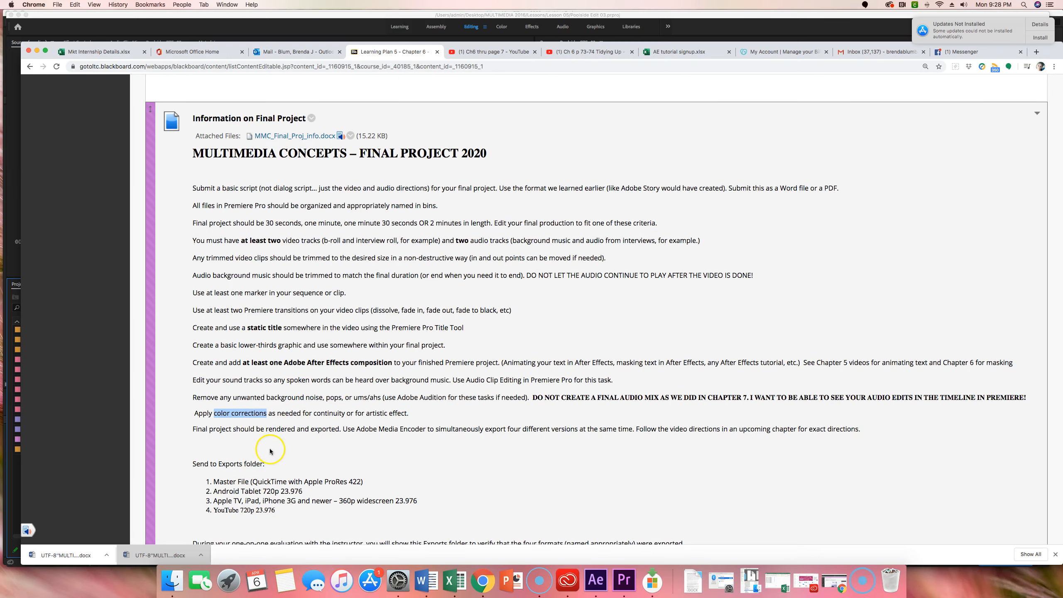
scroll("down", 3)
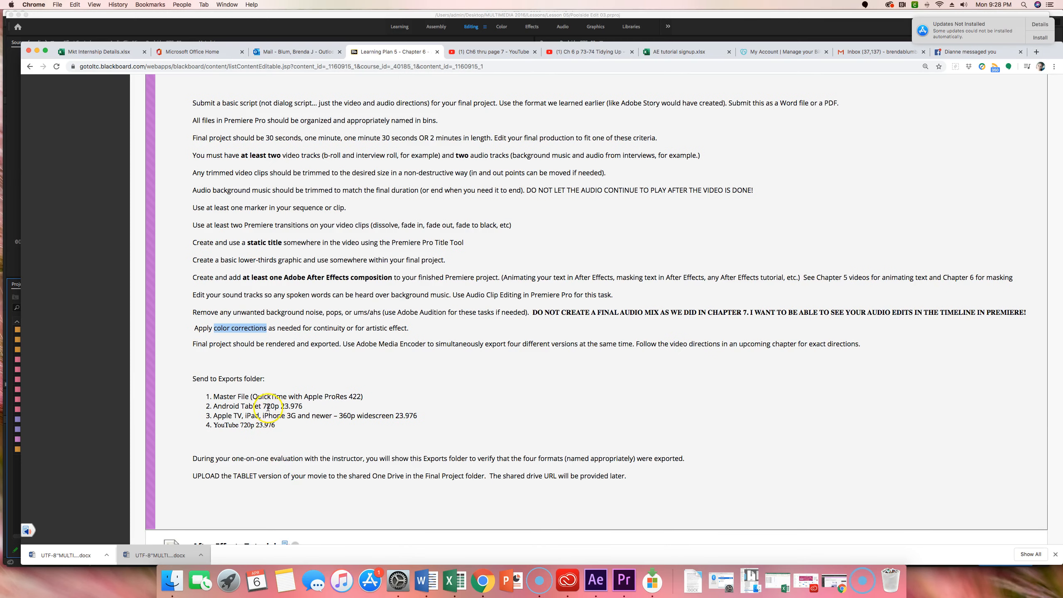
mouse_move(238, 413)
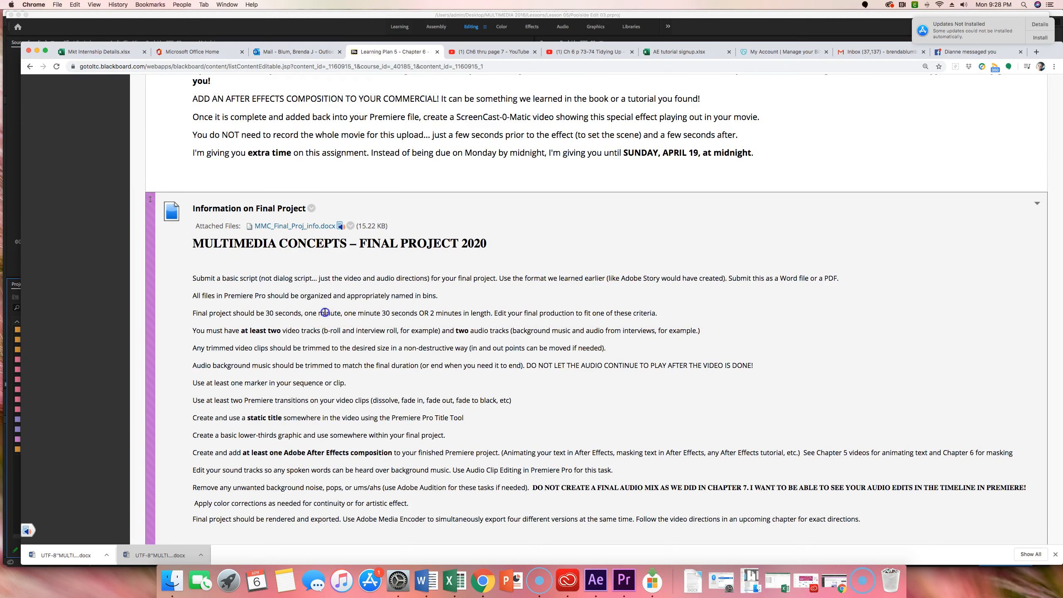
left_click_drag(316, 313, 549, 312)
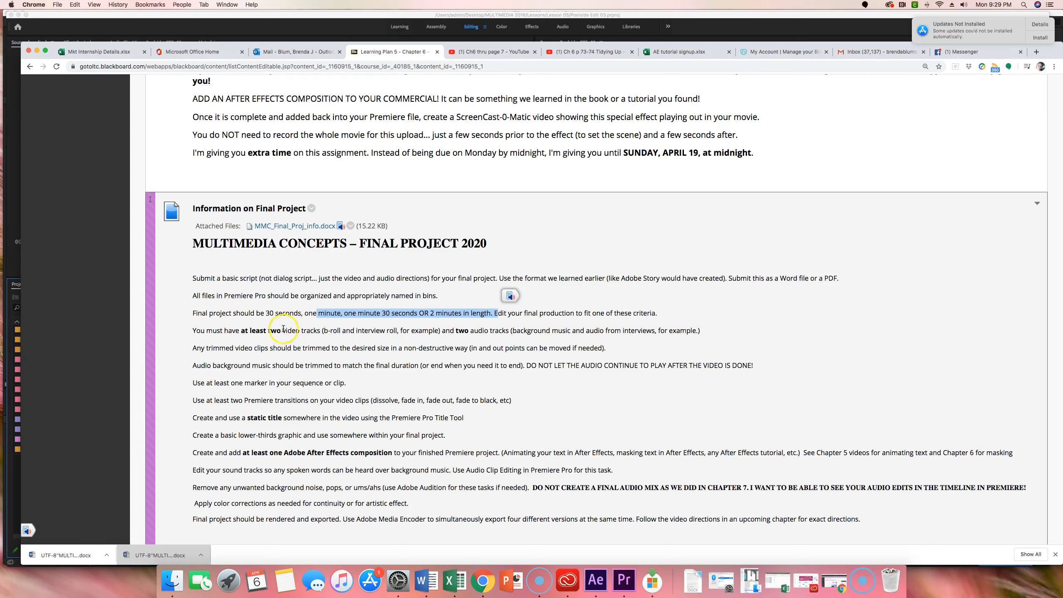
scroll("down", 3)
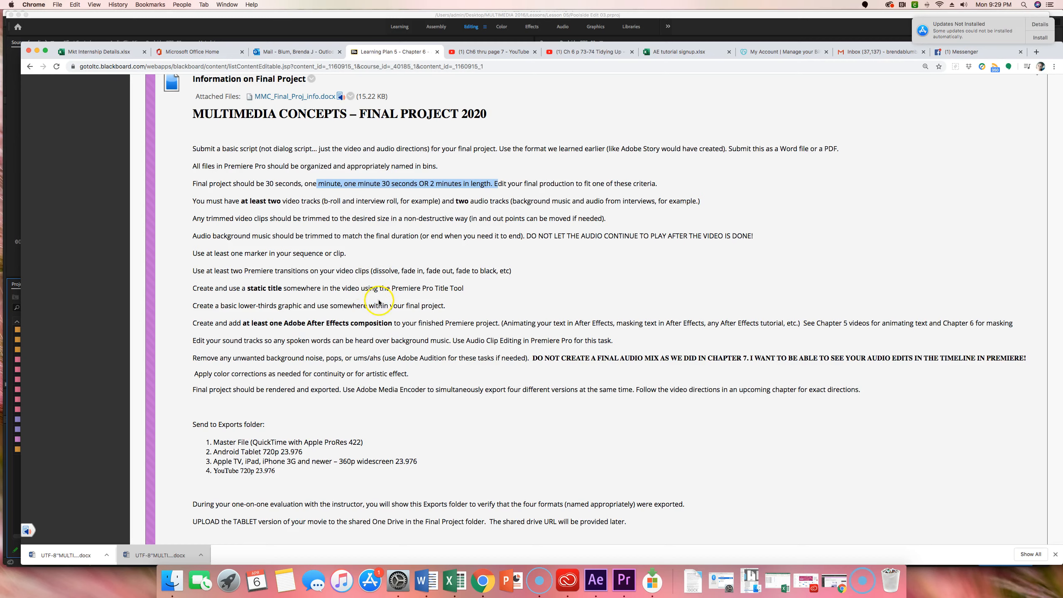
scroll("down", 3)
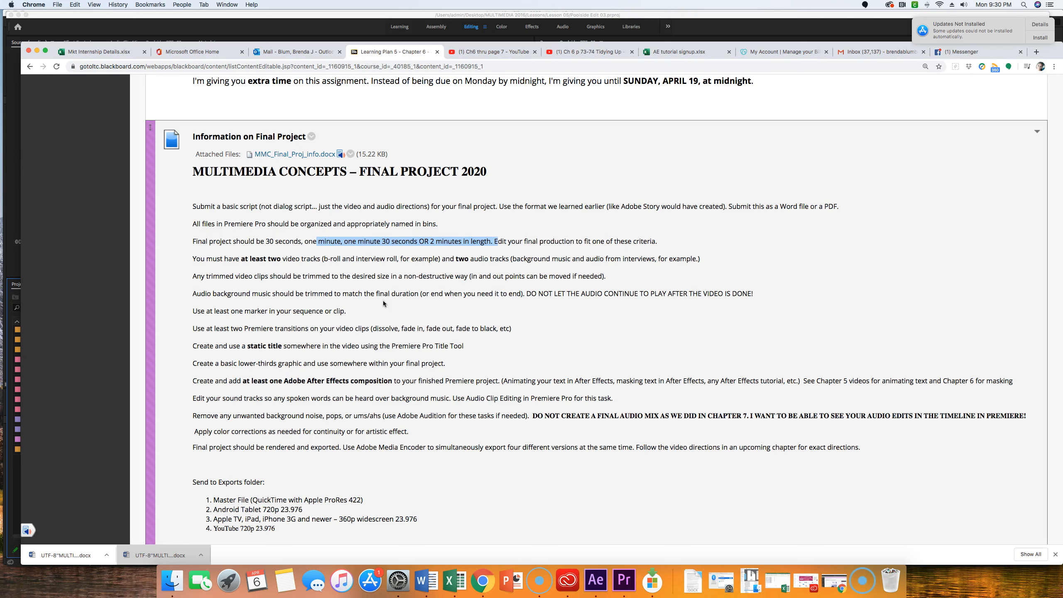
left_click(266, 243)
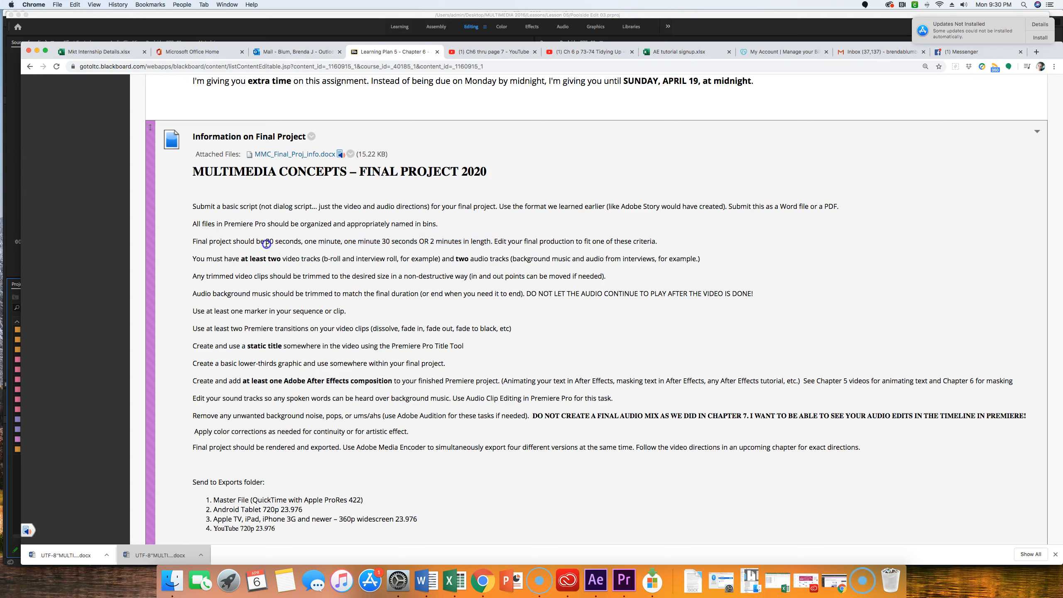
left_click_drag(267, 242, 434, 242)
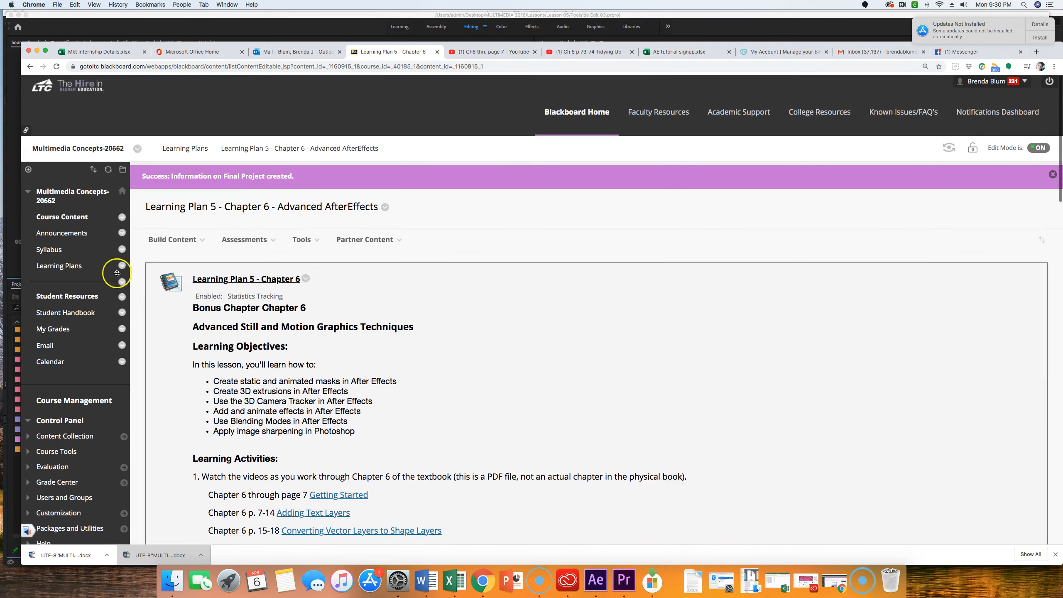
View the Syllabus schedule table and highlight the Final Project Due entry
left_click(49, 249)
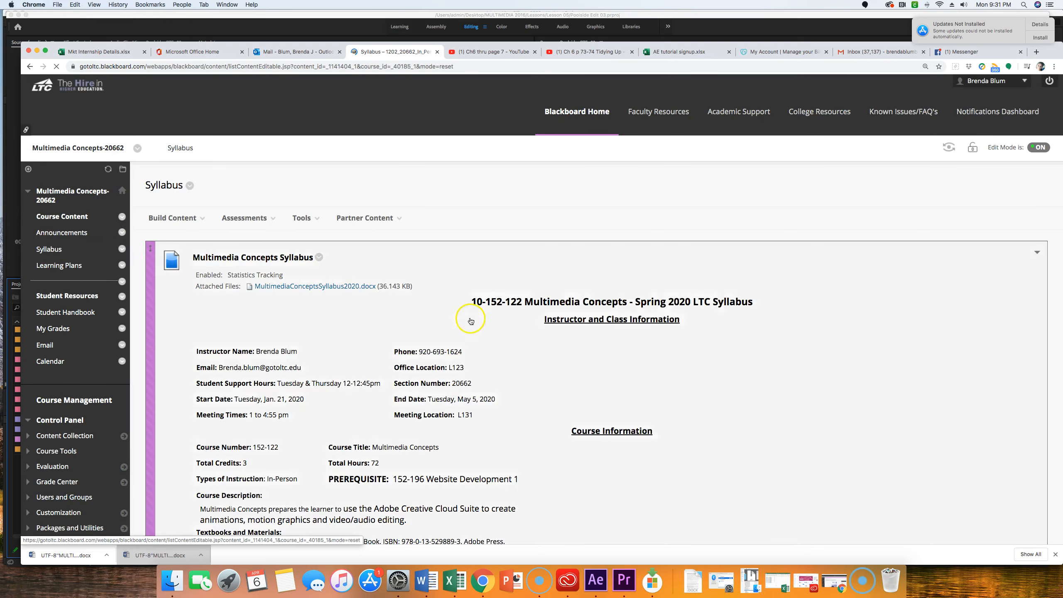
scroll("down", 3)
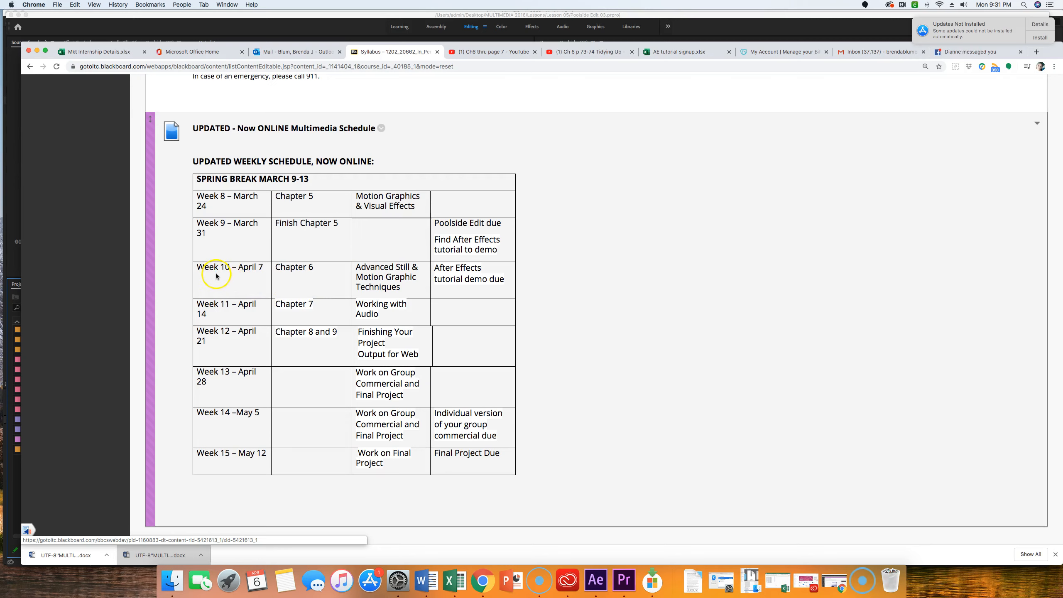
mouse_move(322, 267)
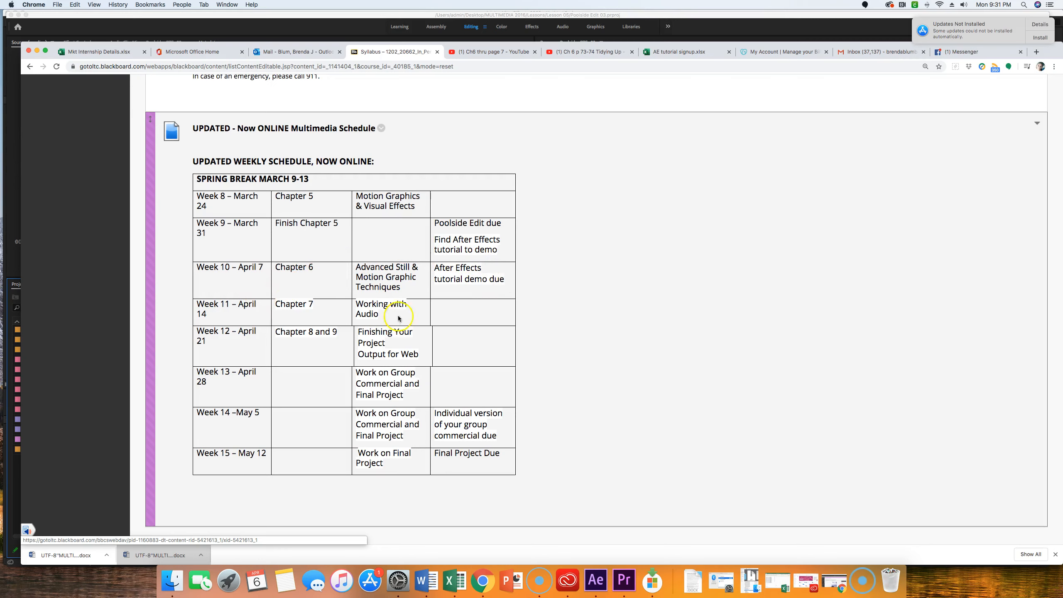
mouse_move(234, 325)
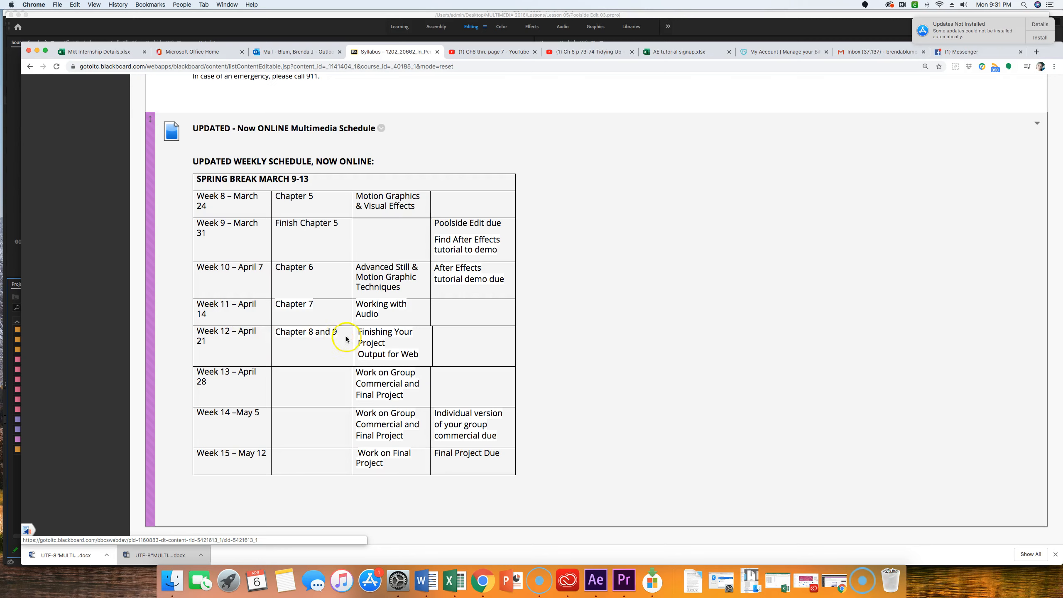
mouse_move(415, 363)
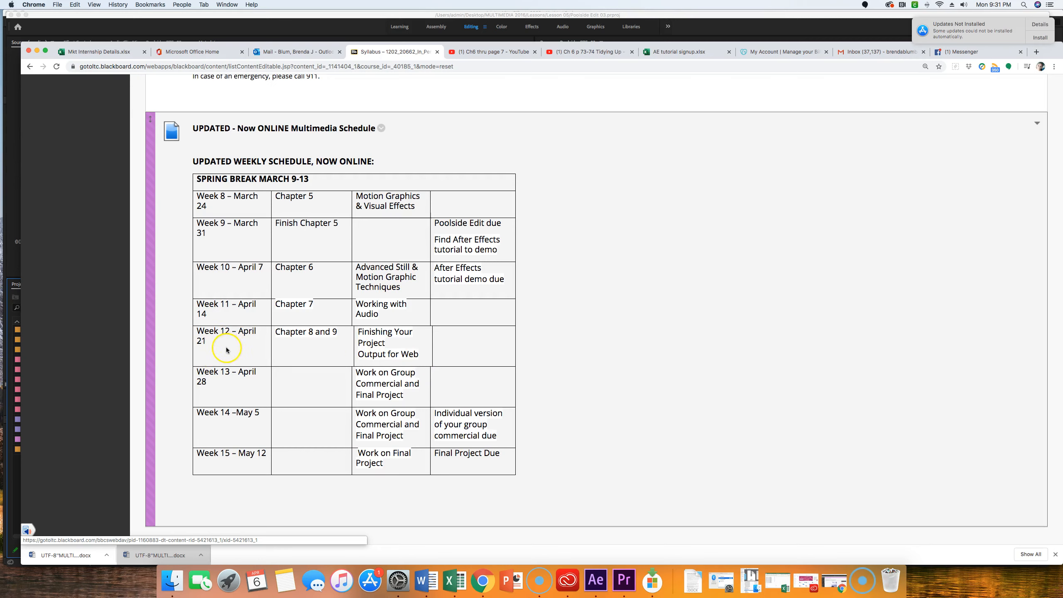
mouse_move(213, 359)
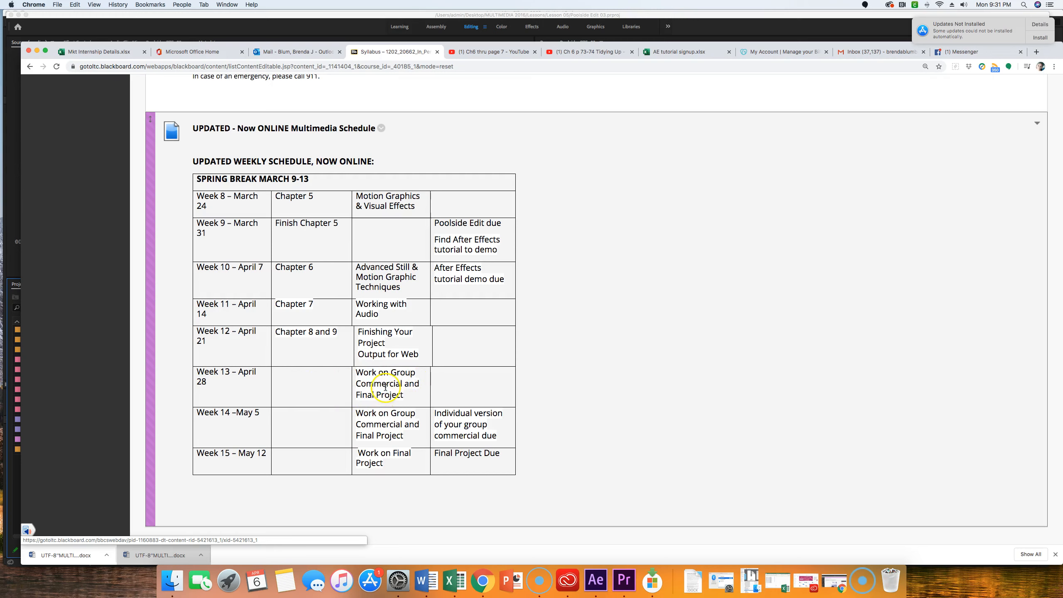
mouse_move(387, 423)
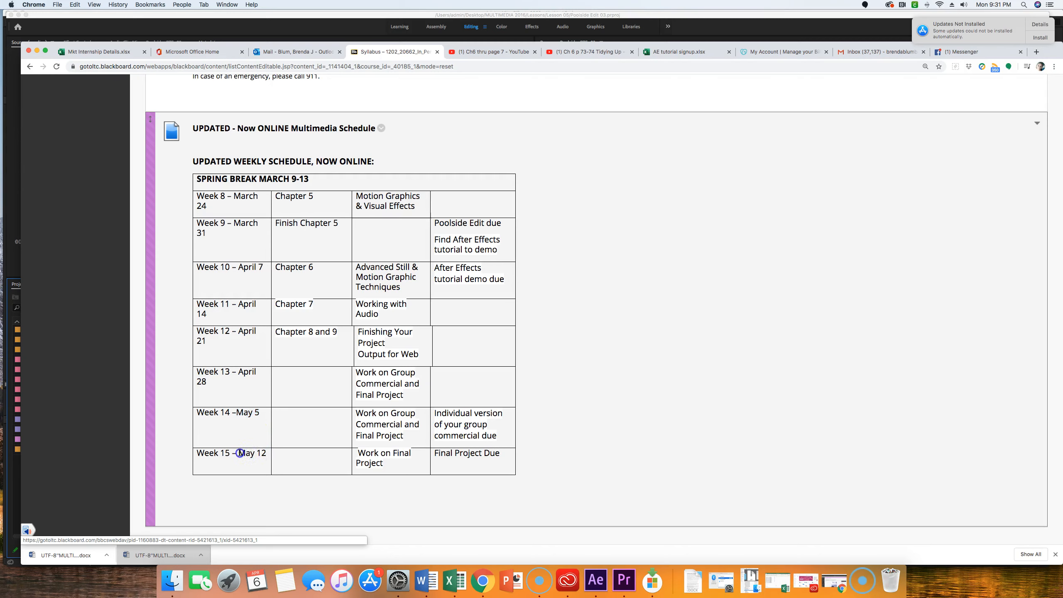
double_click(252, 452)
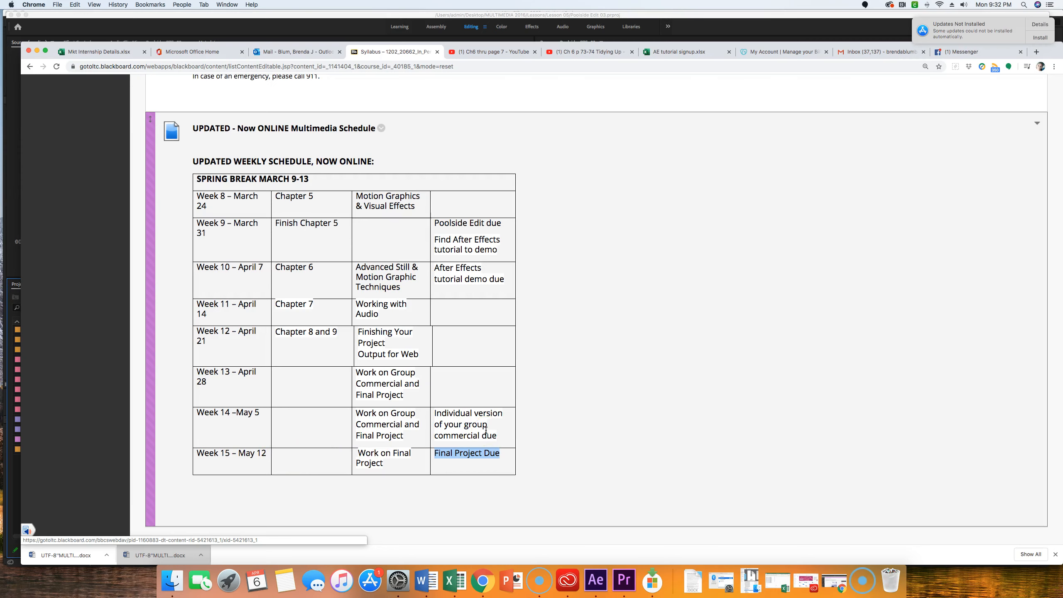
mouse_move(552, 393)
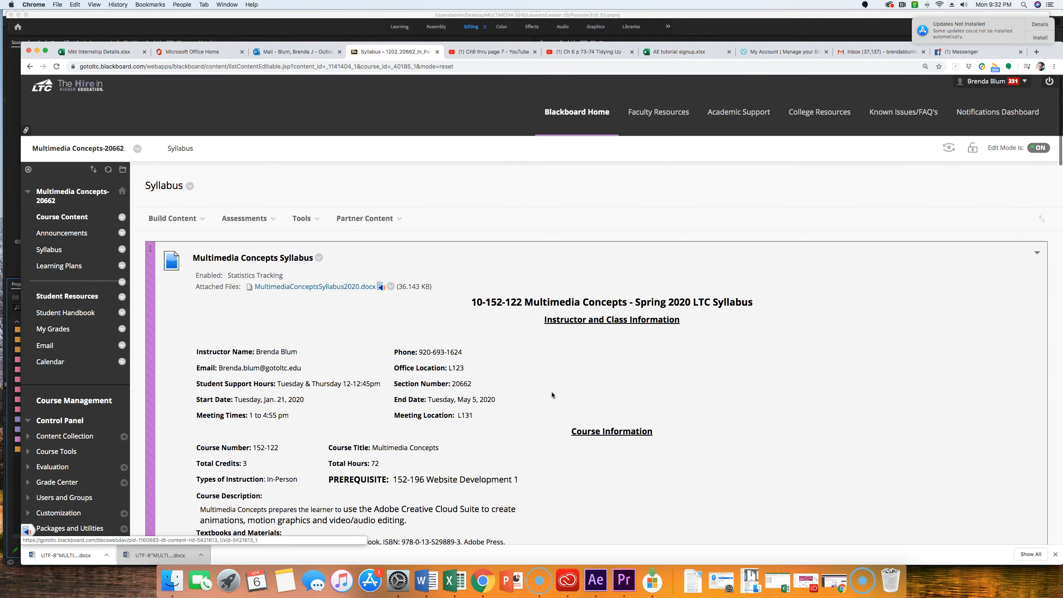
scroll("down", 3)
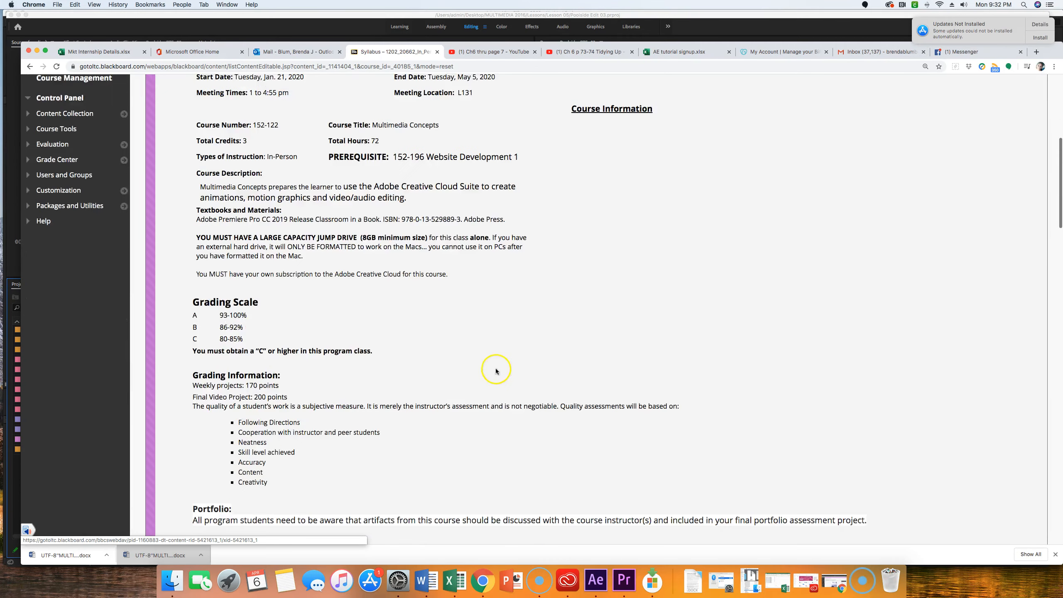
scroll("down", 3)
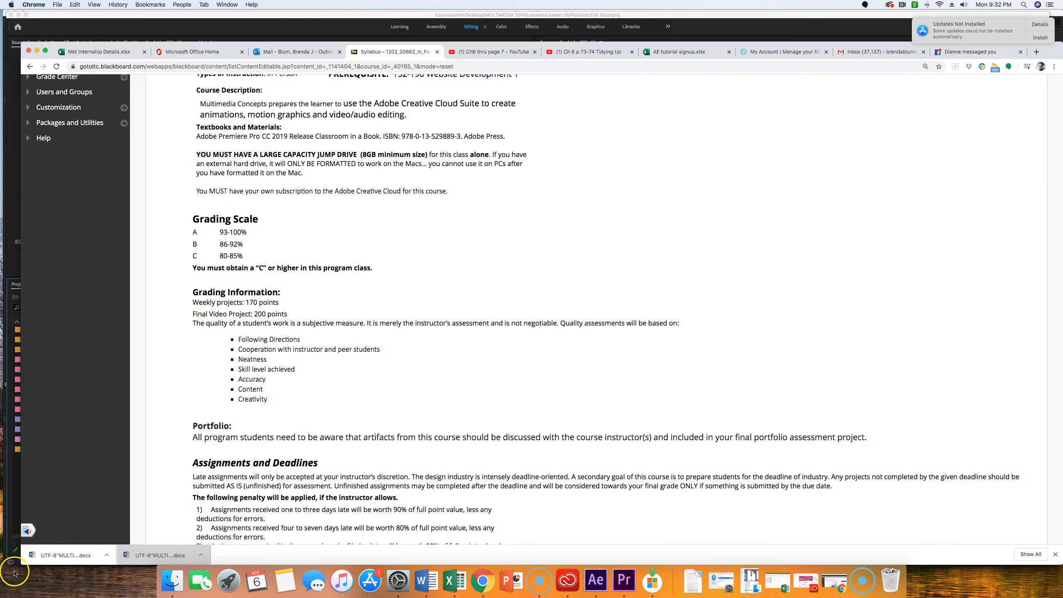
mouse_move(227, 581)
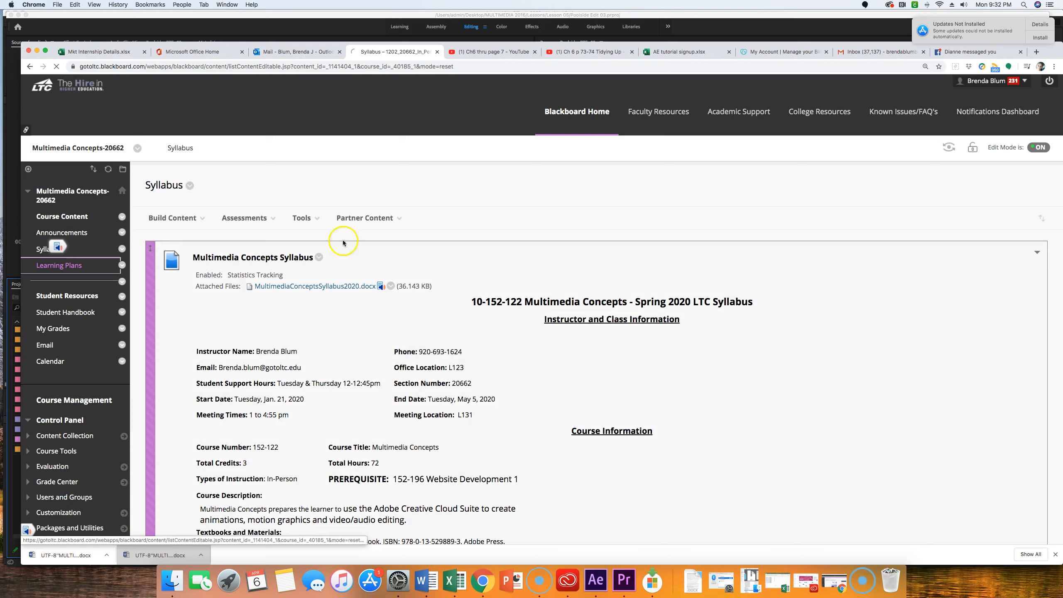
Show the Learning Plans page listing the Online Drop-In Session and Learning Plans 1 and 2
left_click(59, 265)
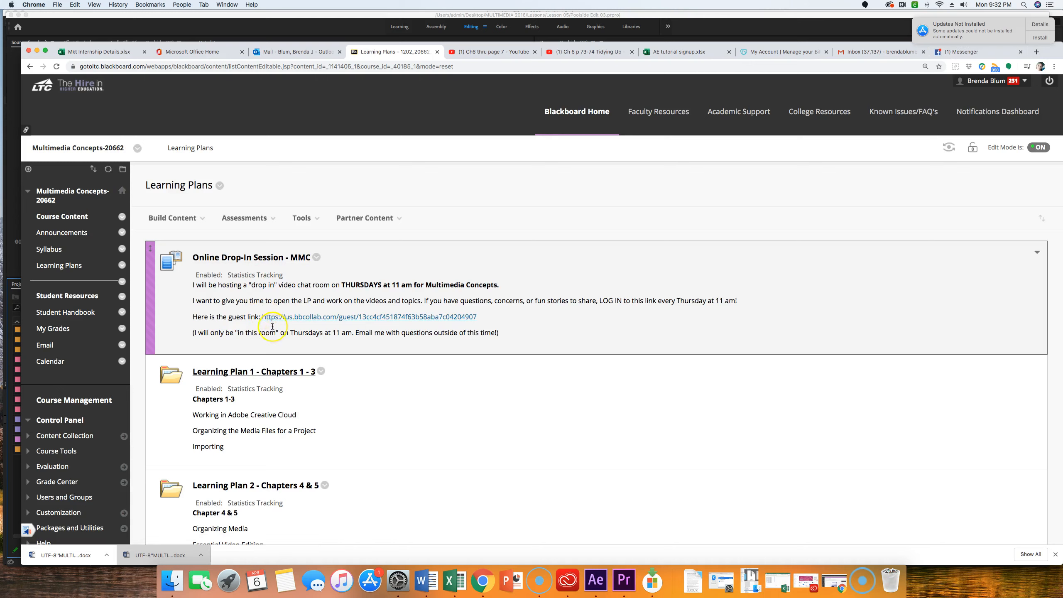
mouse_move(341, 316)
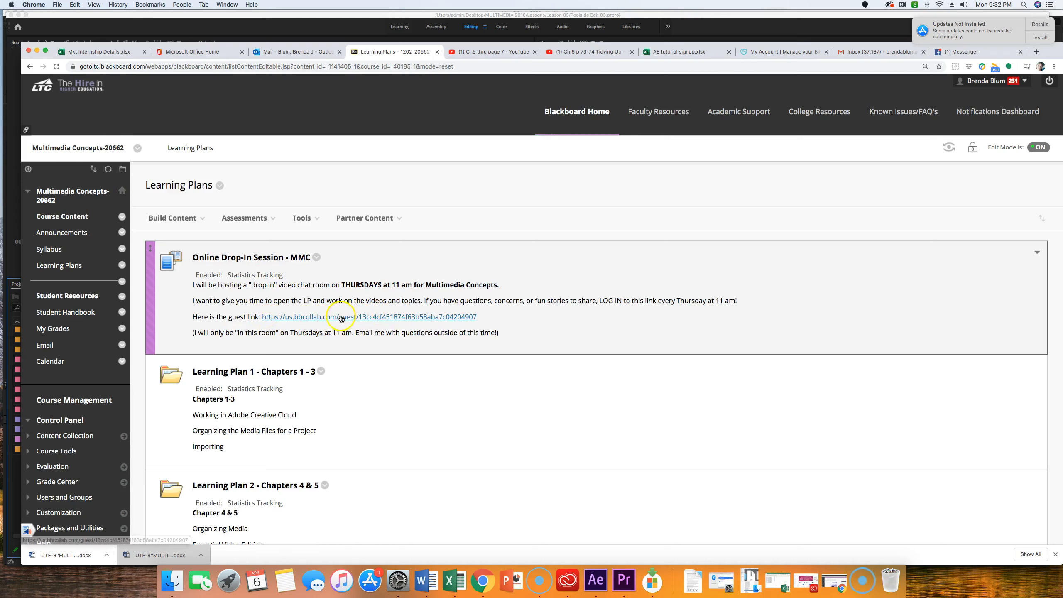